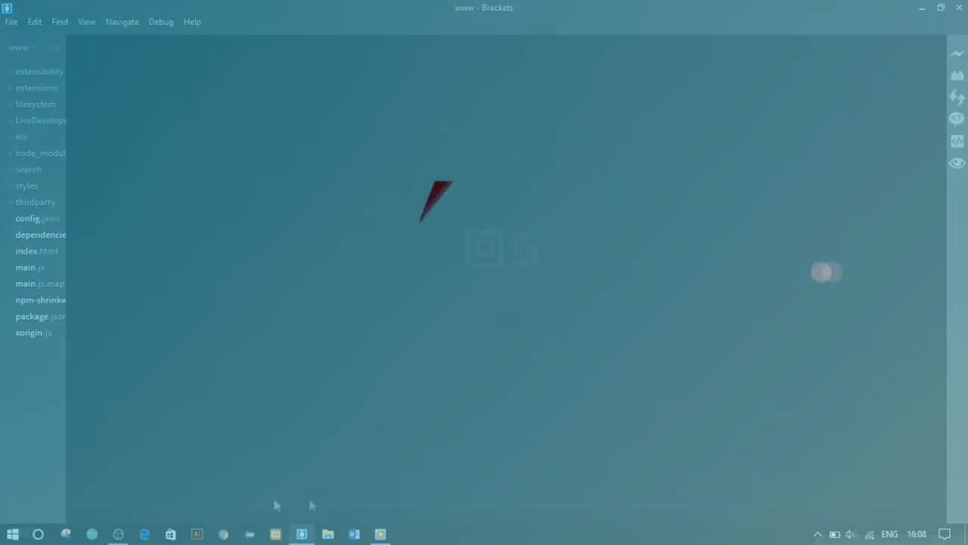
Bring up the desktop's context menu on an empty area
{"action": "right_click", "coordinate": [590, 139]}
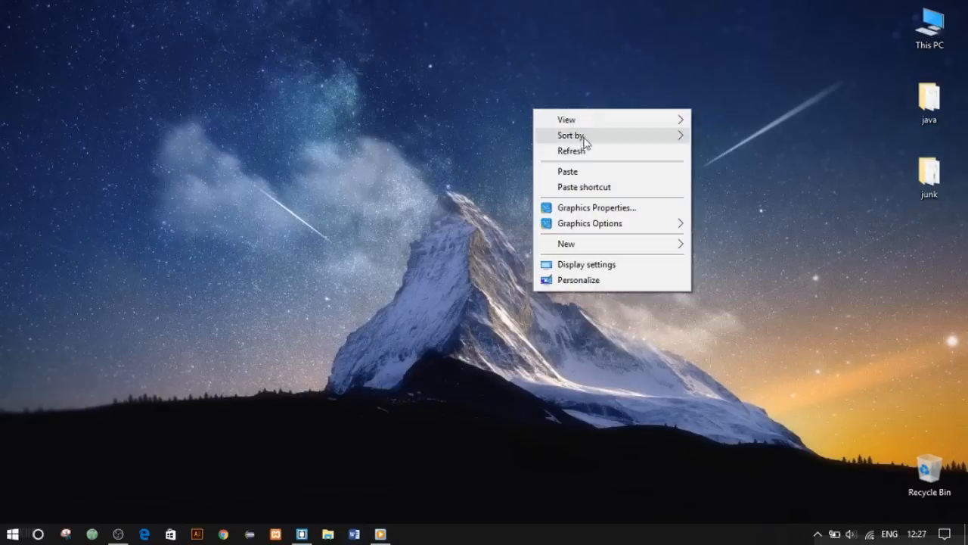
Create a new folder named "email" on the desktop and open it
{"action": "left_click", "coordinate": [593, 161]}
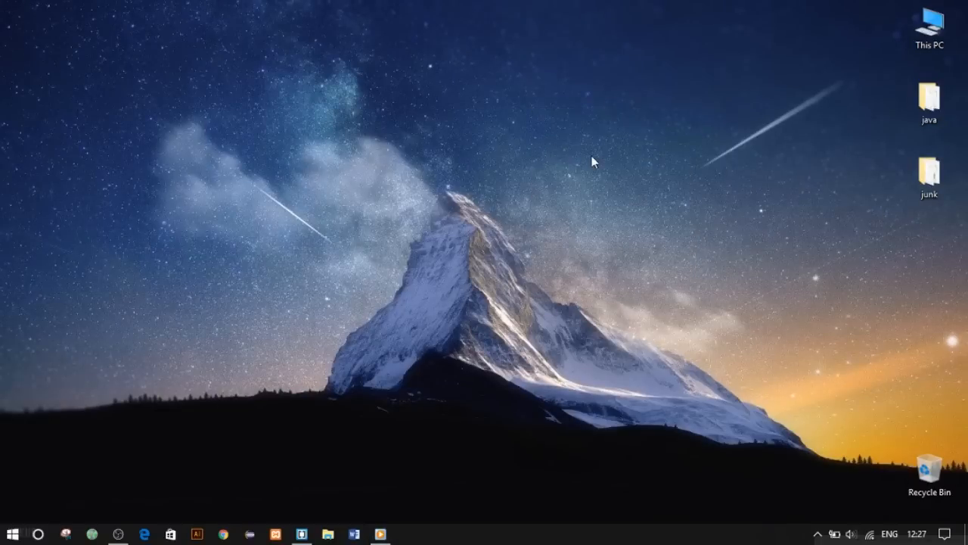
{"action": "right_click", "coordinate": [593, 159]}
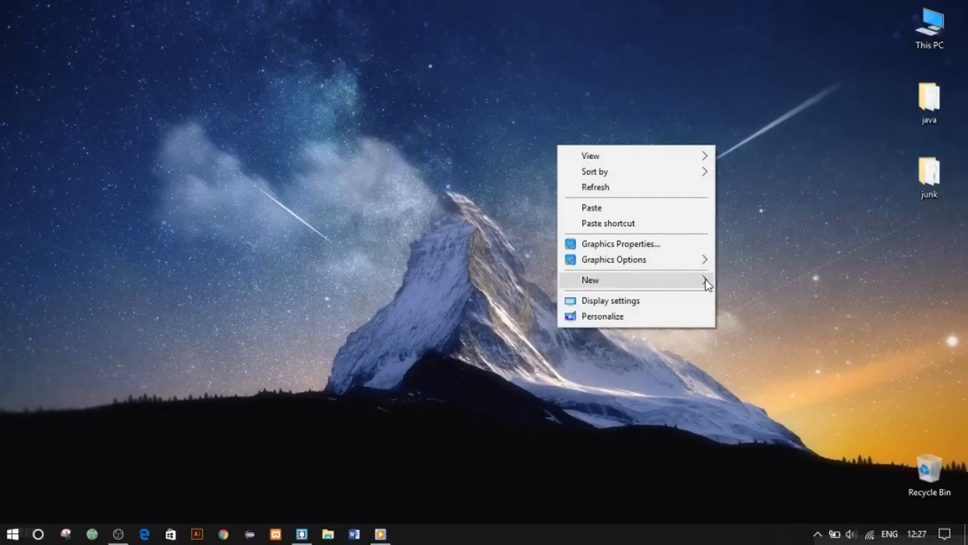
{"action": "left_click", "coordinate": [590, 280]}
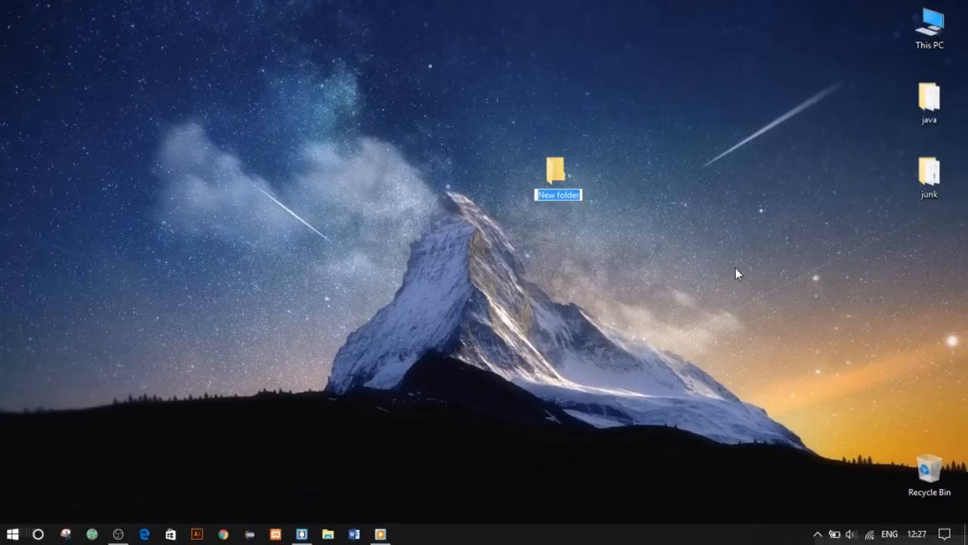
{"action": "double_click", "coordinate": [557, 165]}
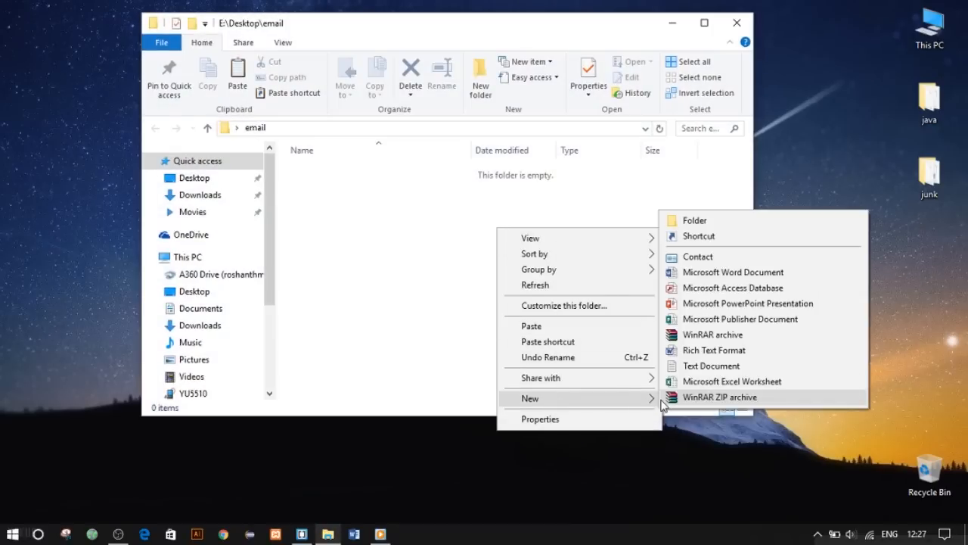
Create a new text document named "email template" inside the email folder
{"action": "left_click", "coordinate": [710, 365]}
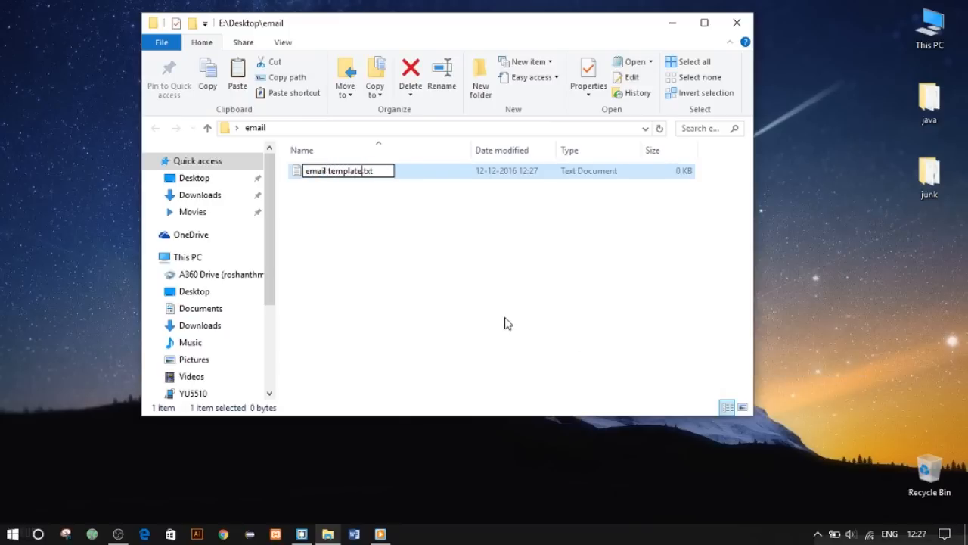
{"action": "key", "text": "Backspace"}
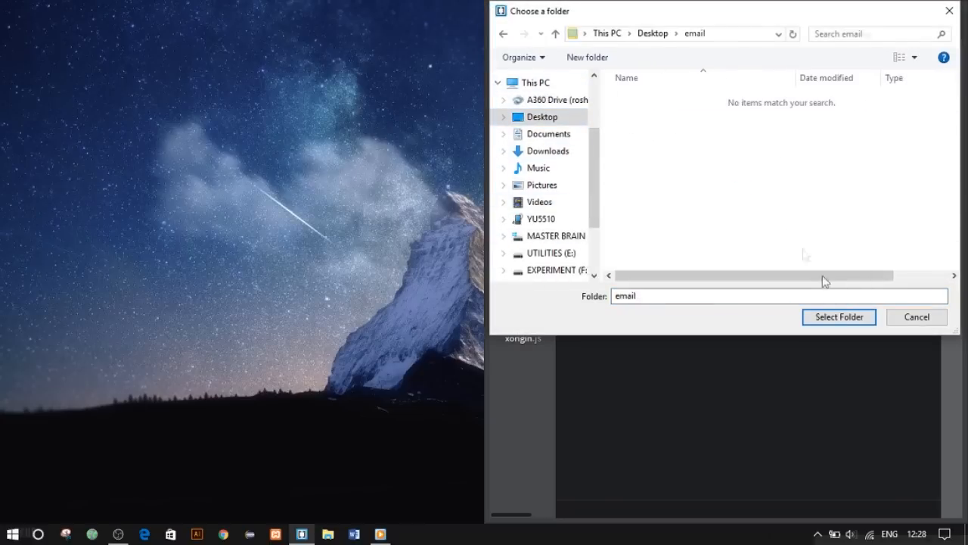
Open the Desktop\email folder as the Brackets project
{"action": "left_click", "coordinate": [838, 318]}
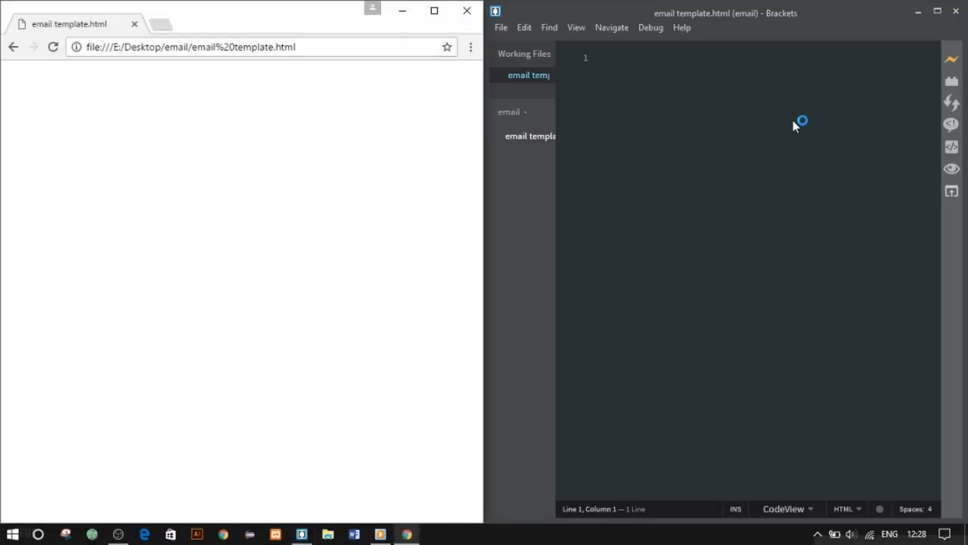
Write a <body> element with nested <div> containers and inner <div> blocks
{"action": "type", "text": "<body"}
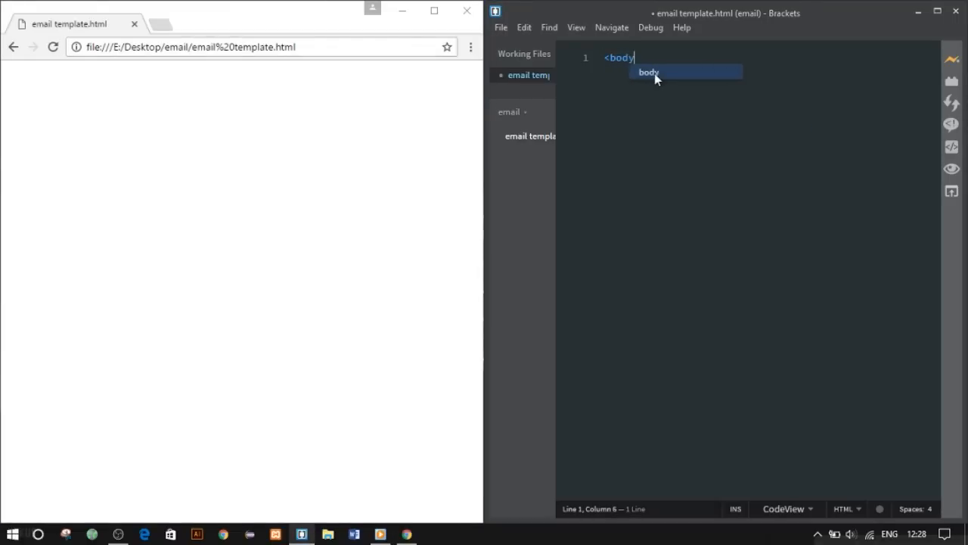
{"action": "key", "text": "Enter"}
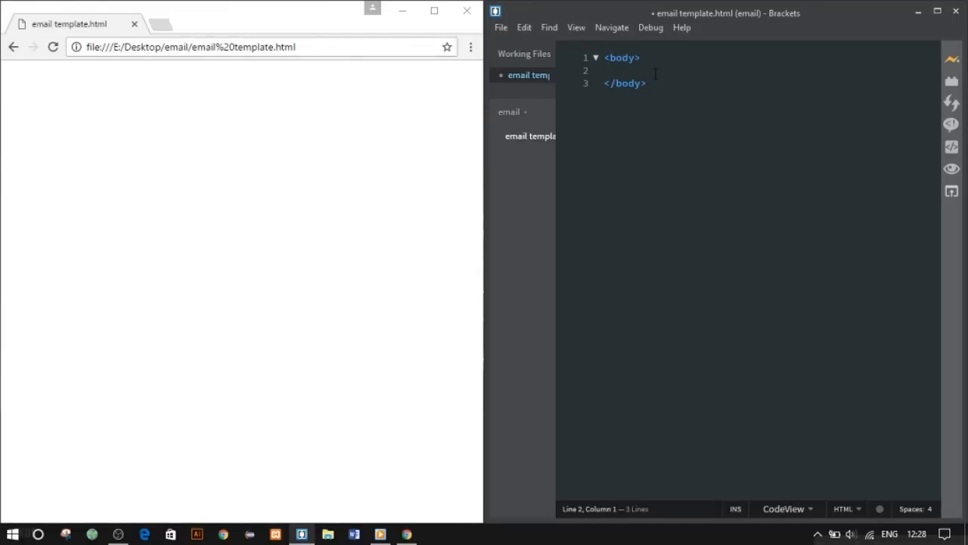
{"action": "type", "text": "<div"}
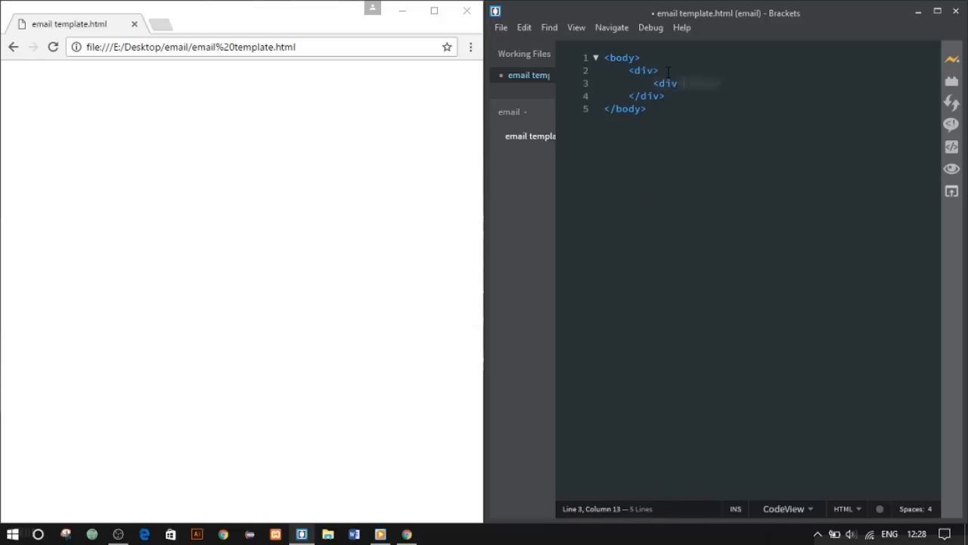
{"action": "type", "text": ">"}
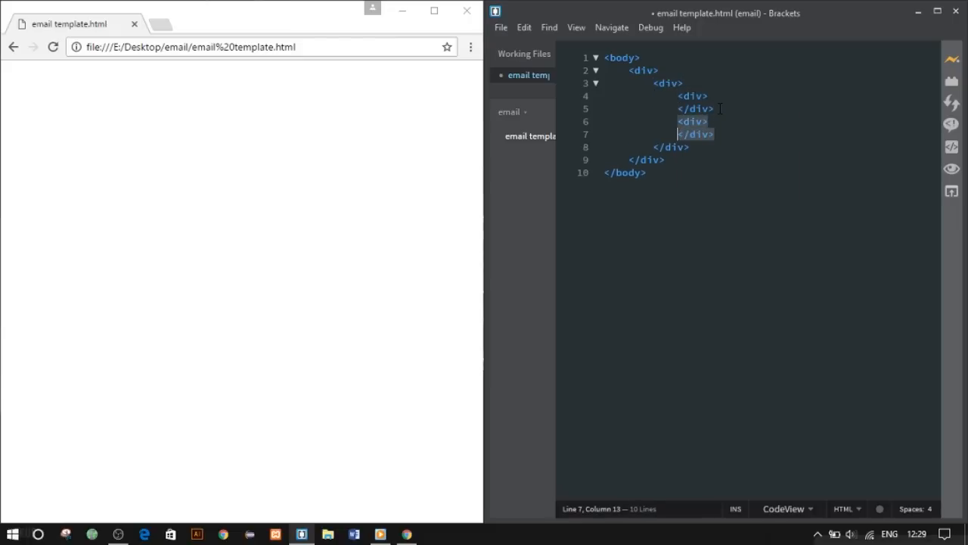
{"action": "type", "text": "<di"}
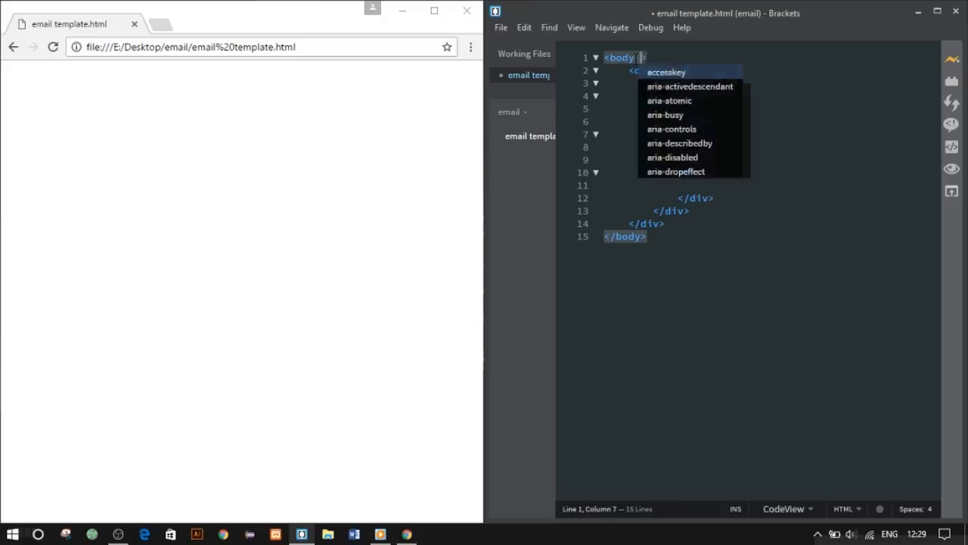
Give the body a sans-serif font-family style
{"action": "type", "text": "style=\"fo"}
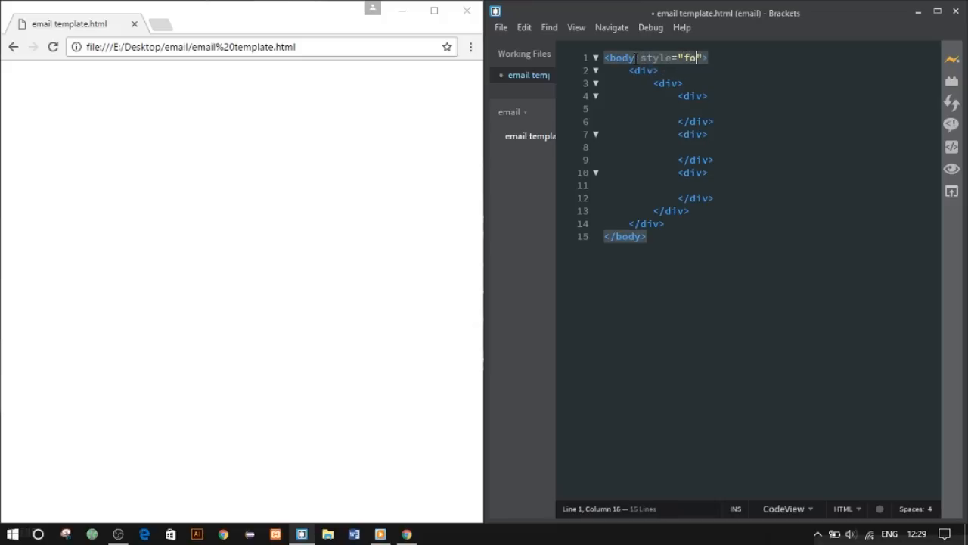
{"action": "type", "text": "nt-family:"}
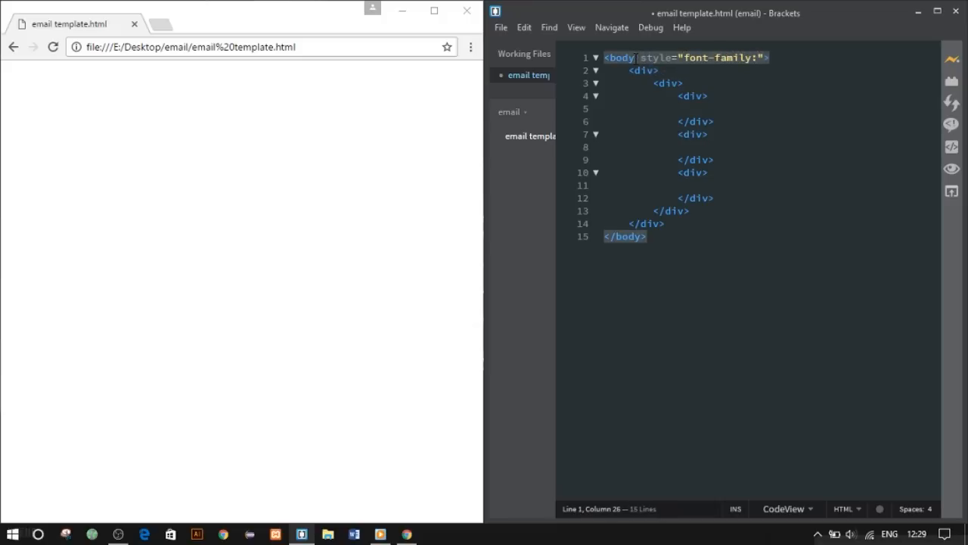
{"action": "type", "text": "sans-serif"}
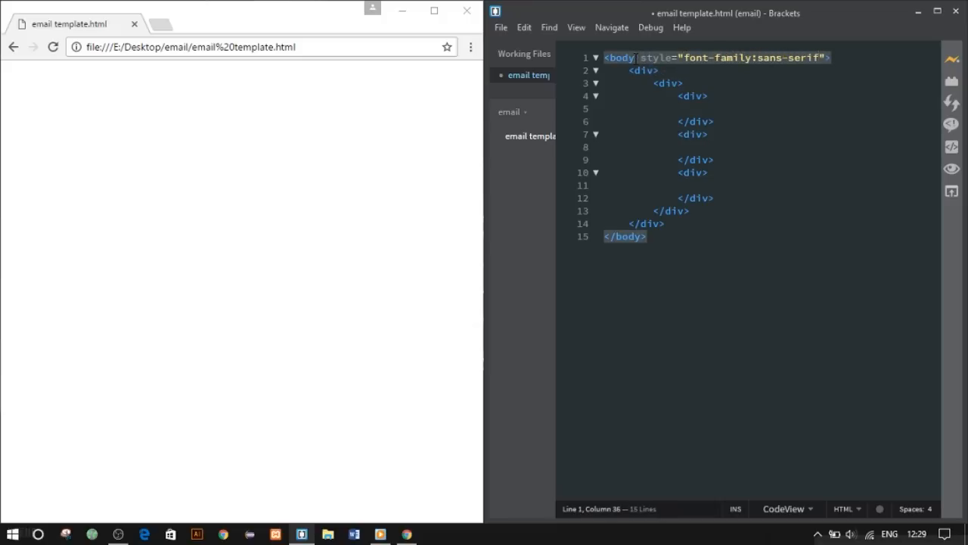
{"action": "type", "text": ";"}
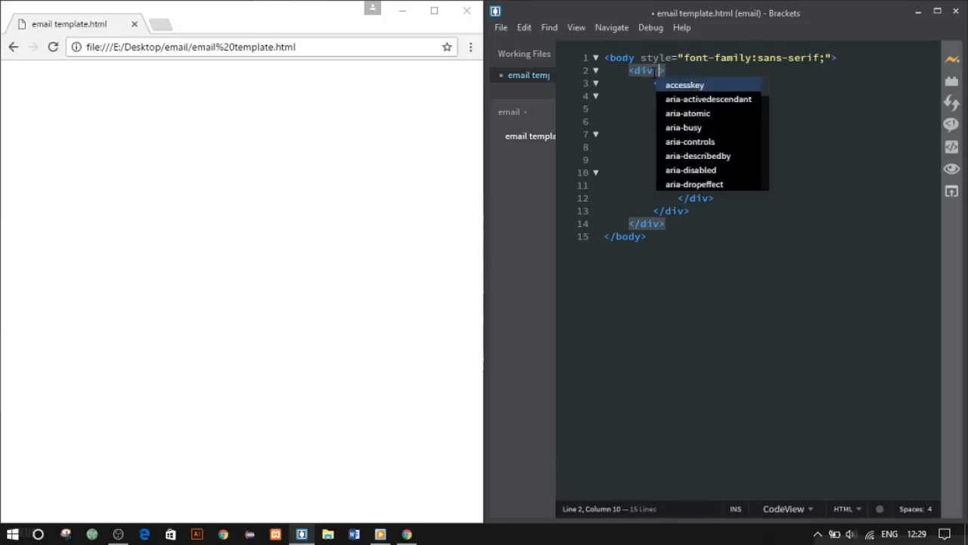
Style the outer div 500×590px, background #ebebeb, position absolute, border-radius 5px
{"action": "type", "text": "style=\"width\""}
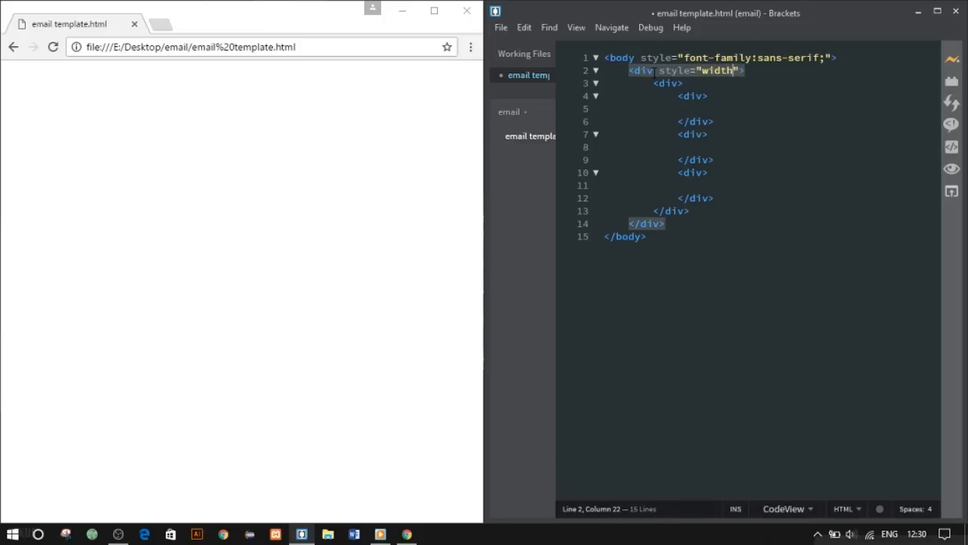
{"action": "type", "text": ":500px;"}
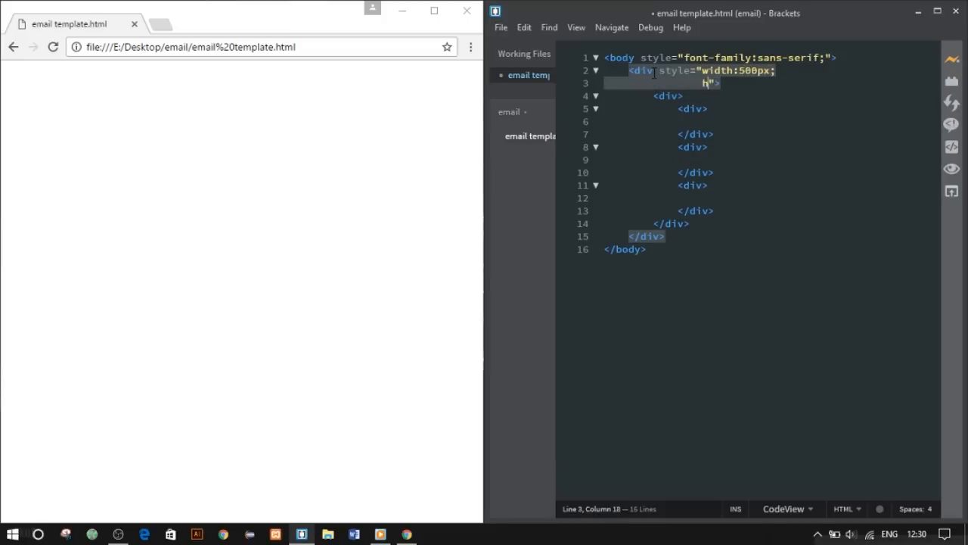
{"action": "type", "text": "height:590px;"}
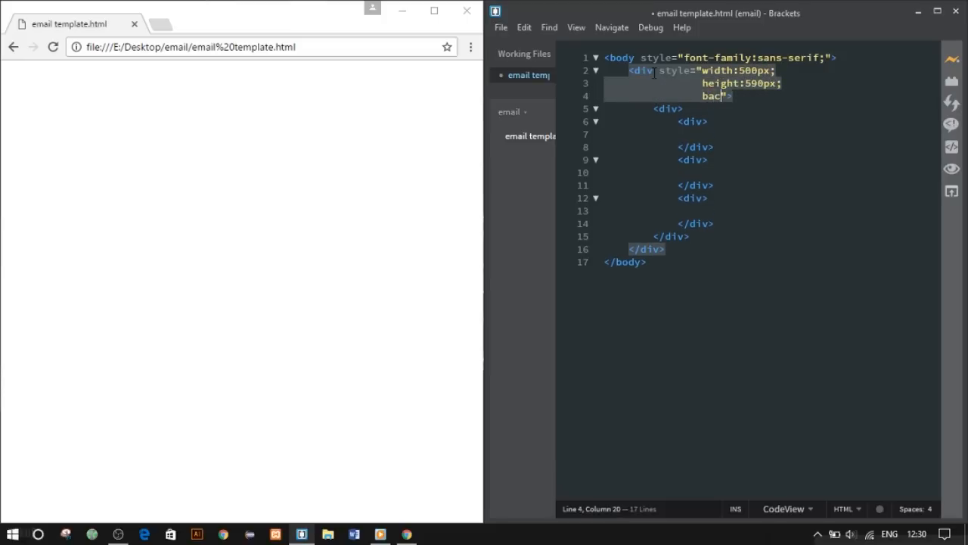
{"action": "type", "text": "kground-color:#ebebeb;"}
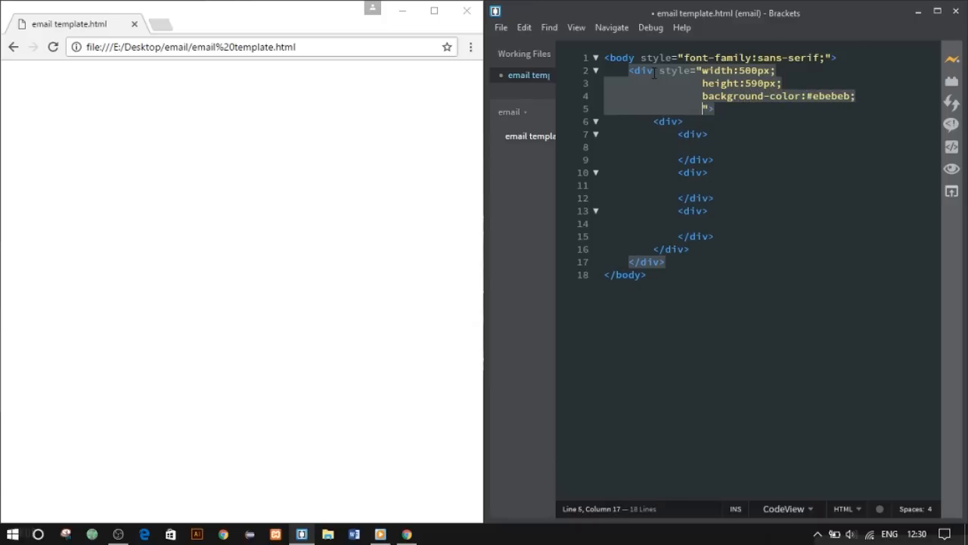
{"action": "type", "text": "position"}
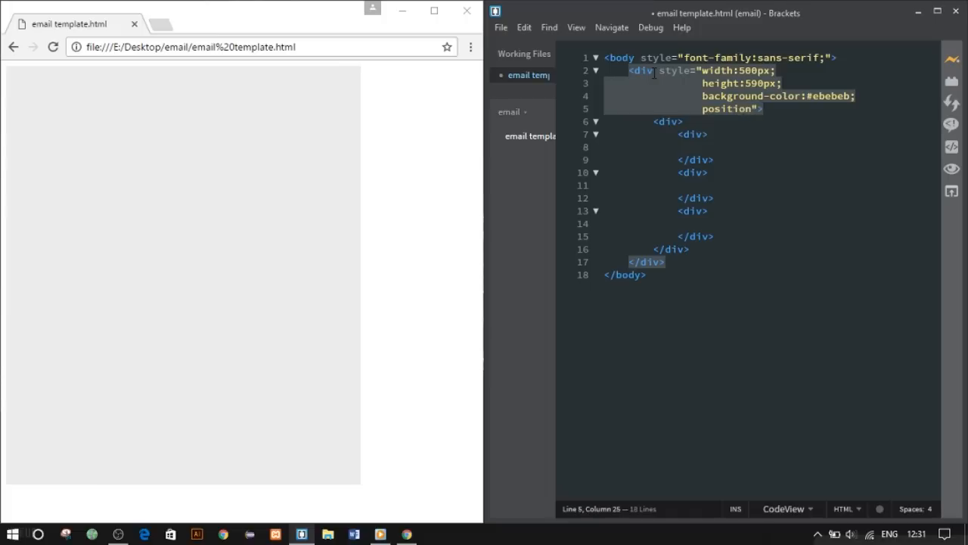
{"action": "type", "text": "absolute"}
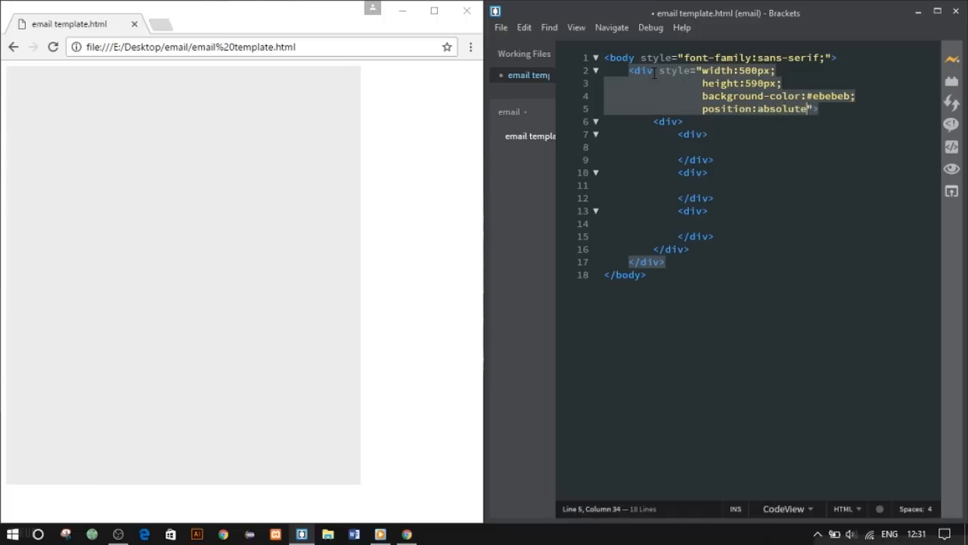
{"action": "type", "text": "border\">"}
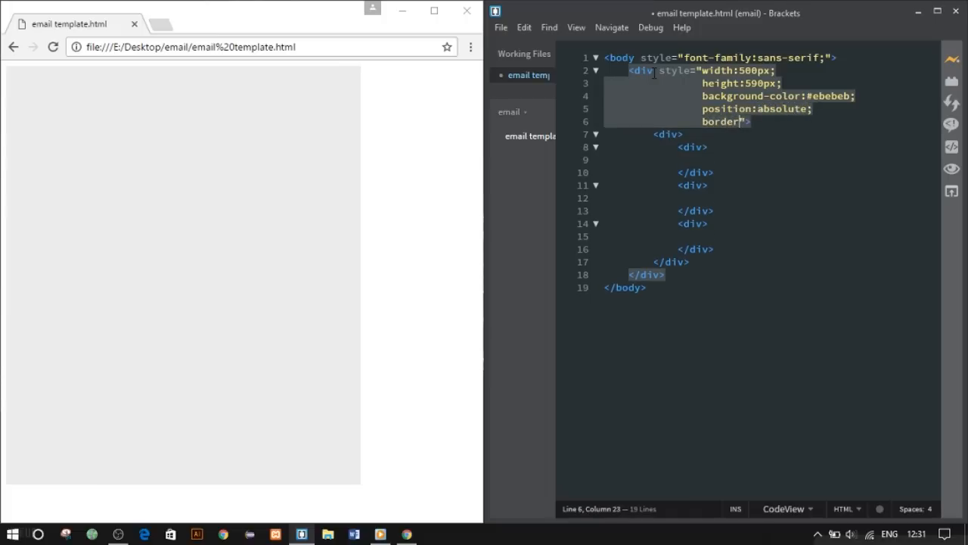
{"action": "type", "text": "-radius:5"}
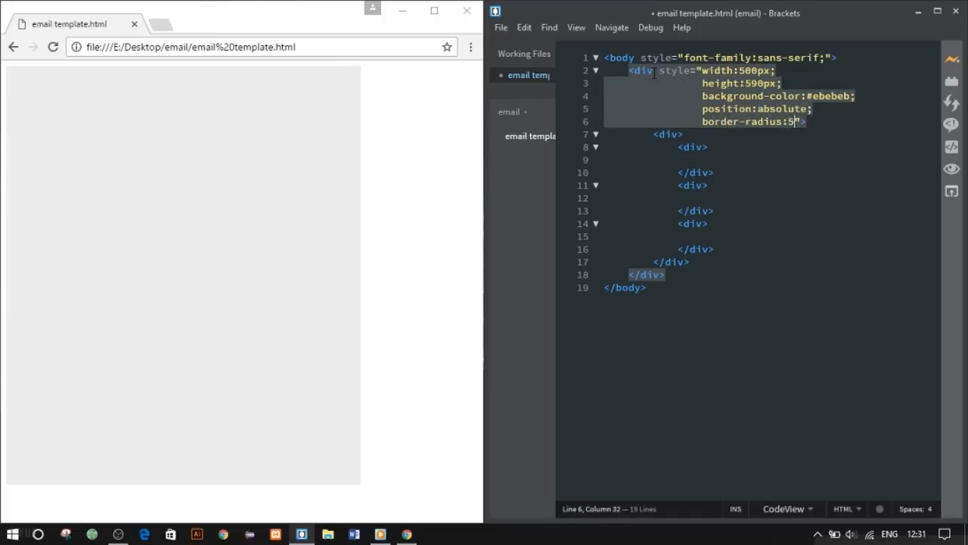
{"action": "type", "text": "px;"}
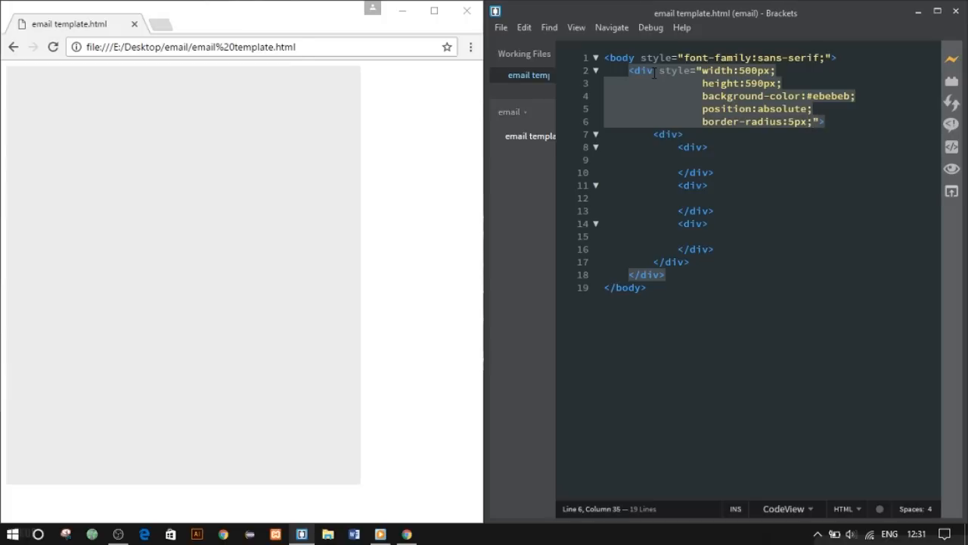
{"action": "type", "text": "style=\"width:480px;"}
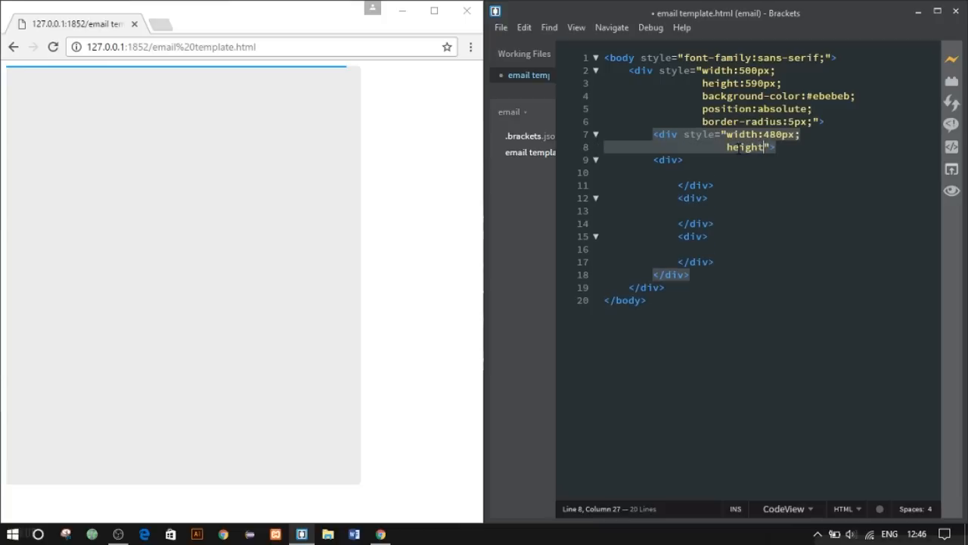
Style the inner div 480×570px with 10px margin and turquoise #14c7d6 background
{"action": "type", "text": ":570px;"}
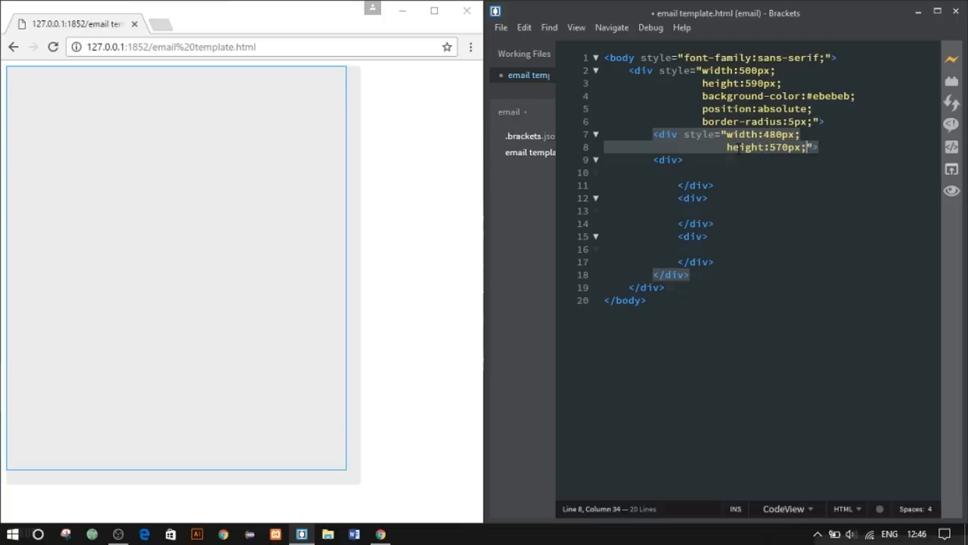
{"action": "type", "text": "margin:10px;"}
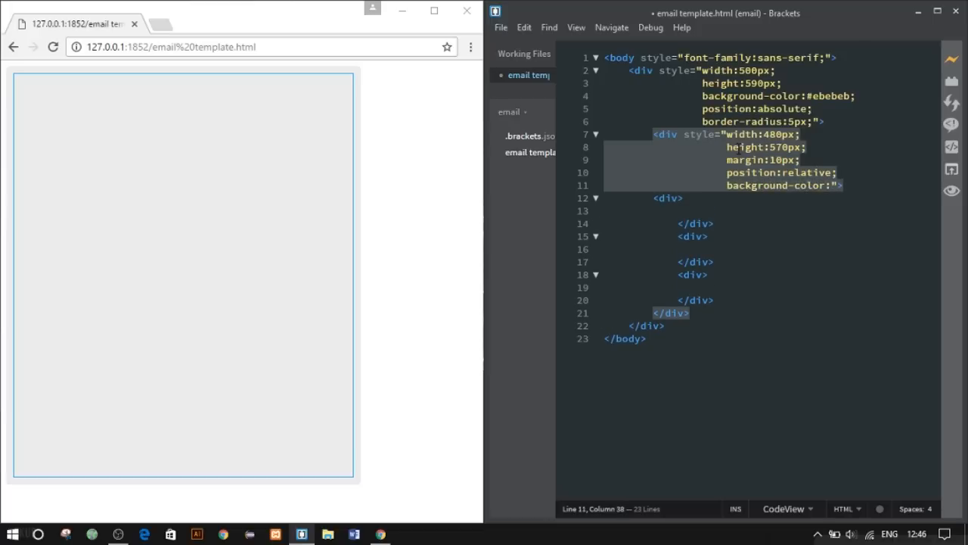
{"action": "type", "text": "#ffffff"}
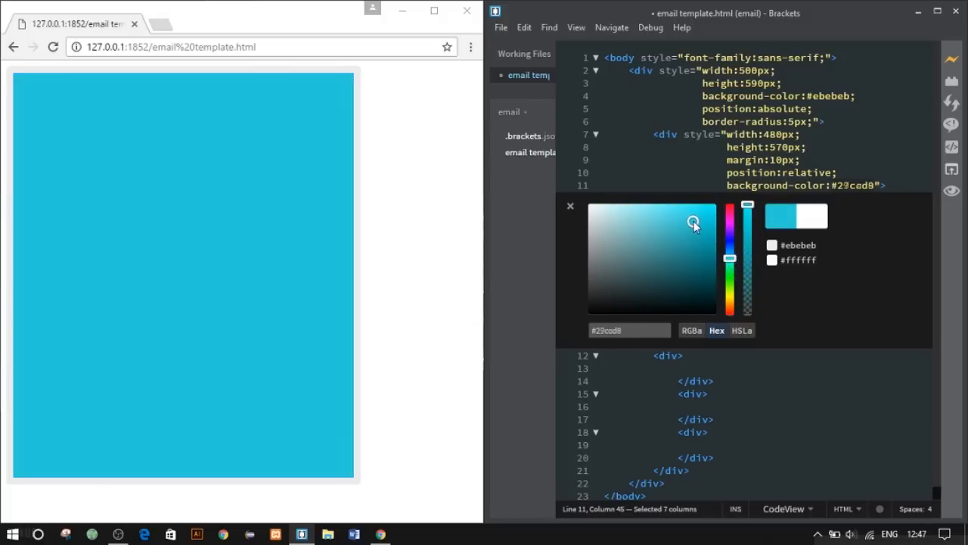
{"action": "left_click", "coordinate": [570, 206]}
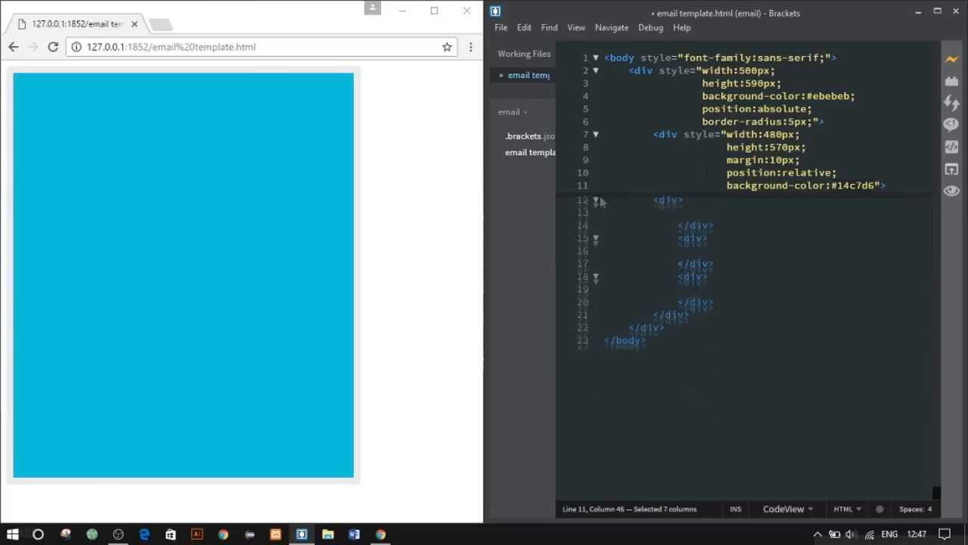
{"action": "left_click", "coordinate": [832, 97]}
{"action": "type", "text": " style=\"width:"}
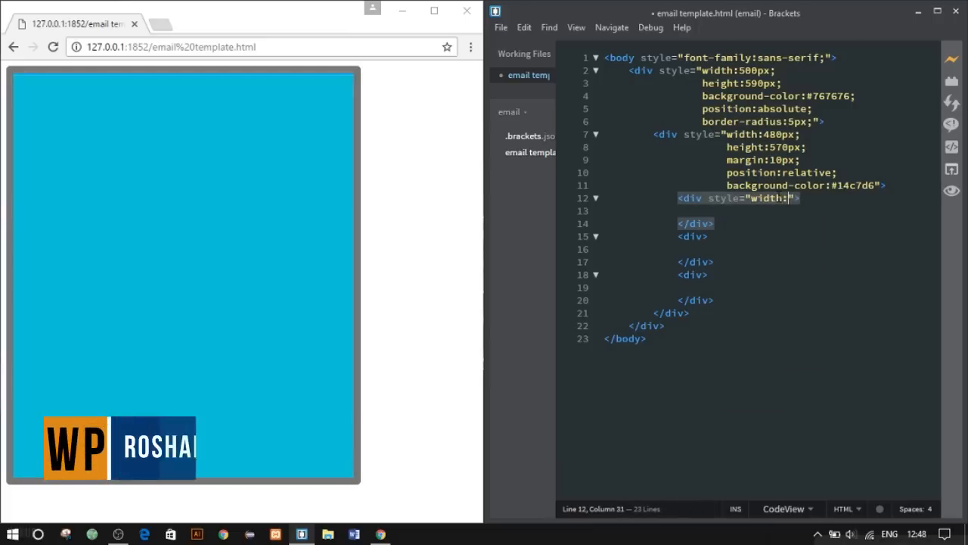
Give the header div width 460px and height 70px
{"action": "type", "text": "460px;"}
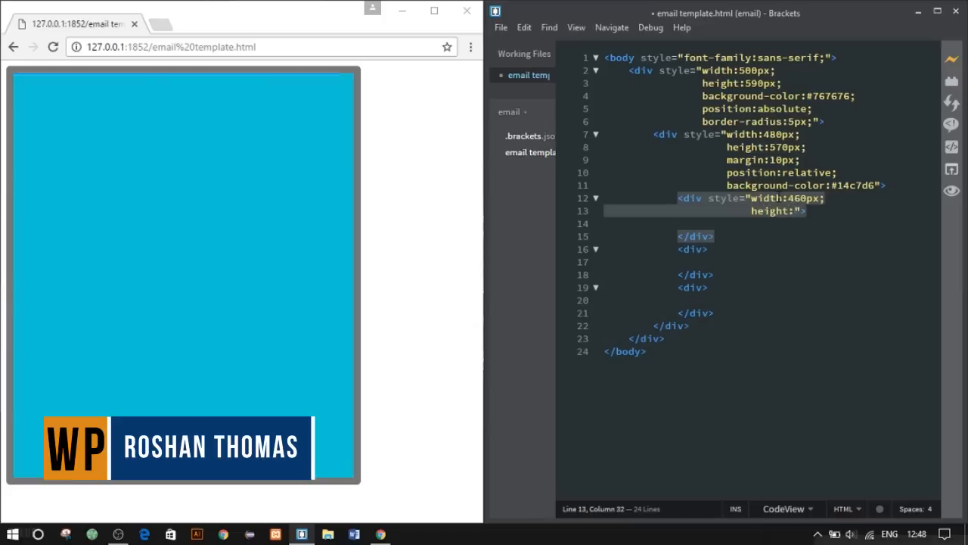
{"action": "type", "text": "height:70px;"}
{"action": "type", "text": "position:absolute\""}
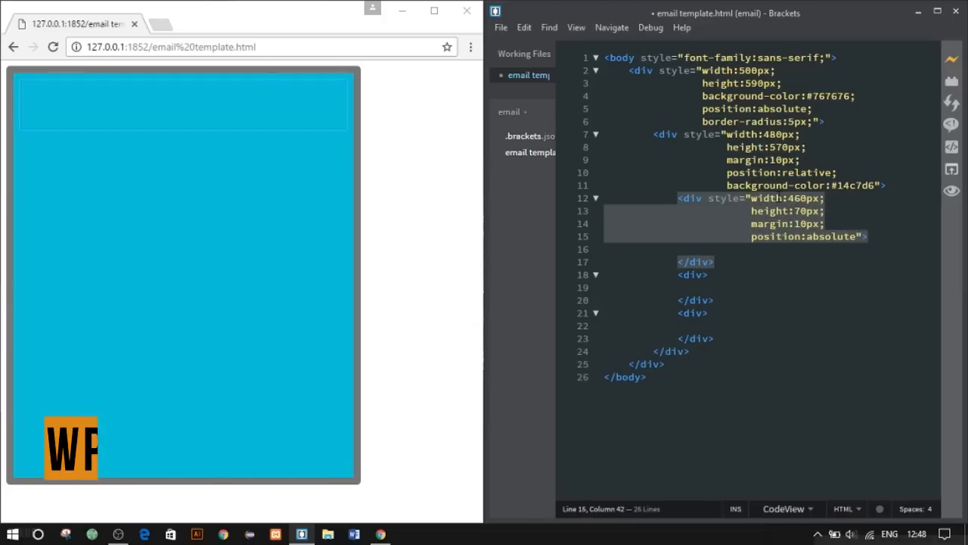
Make the header red #d32a2a with a paragraph styled white, 22pt, centred
{"action": "type", "text": "background-color:#d32a2a\">"}
{"action": "type", "text": "<p ></p>"}
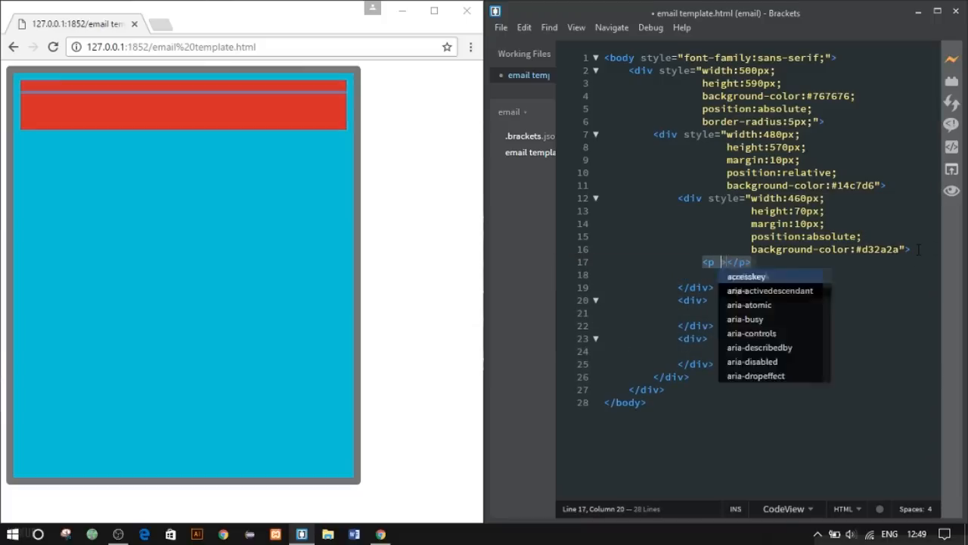
{"action": "type", "text": "style=\"width\""}
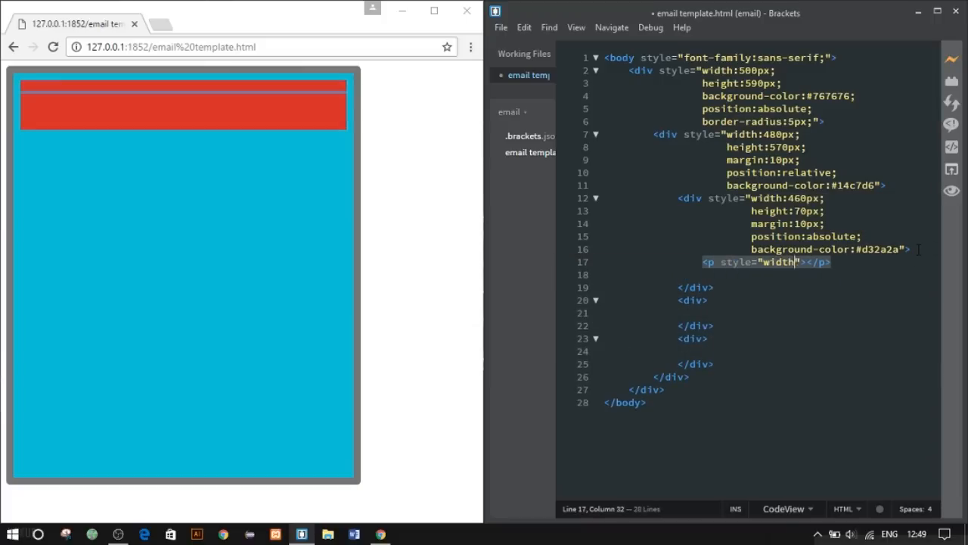
{"action": "type", "text": "color:#fff;"}
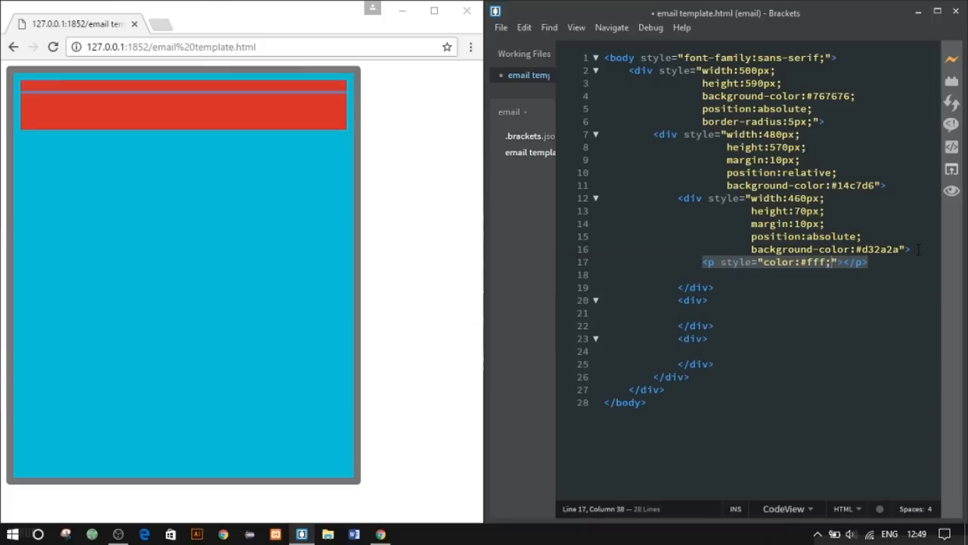
{"action": "type", "text": "font-size:22pt;"}
{"action": "type", "text": "text-align"}
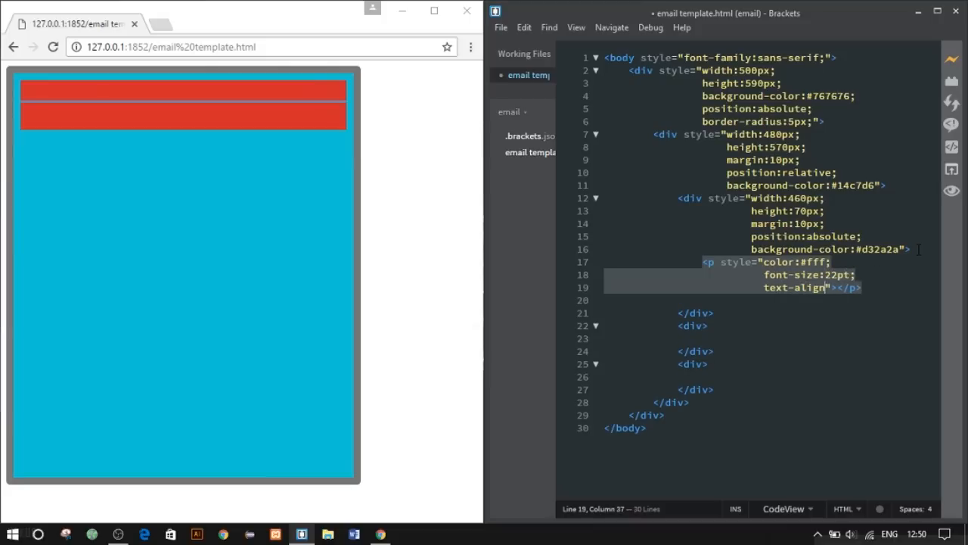
{"action": "key", "text": "BackSpace"}
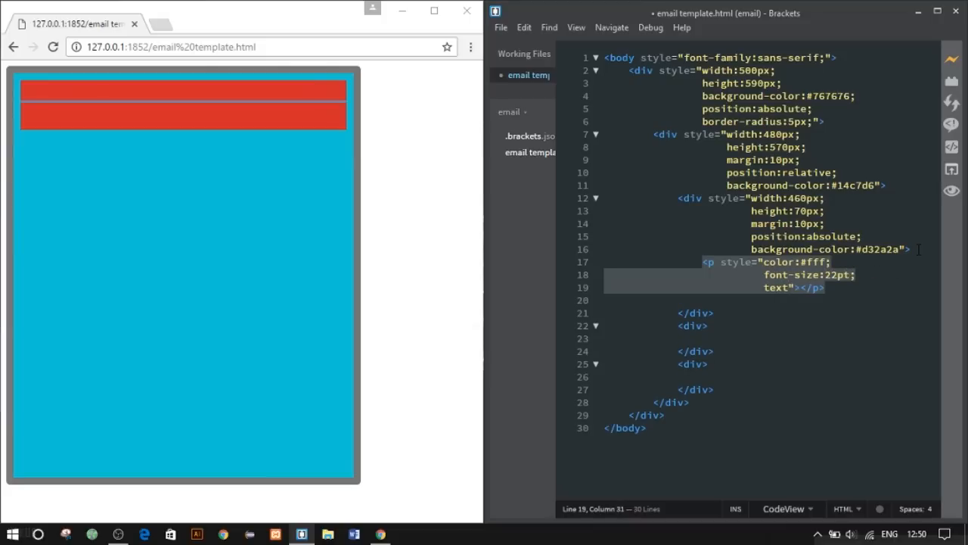
{"action": "type", "text": "text-align:center;"}
{"action": "type", "text": "F"}
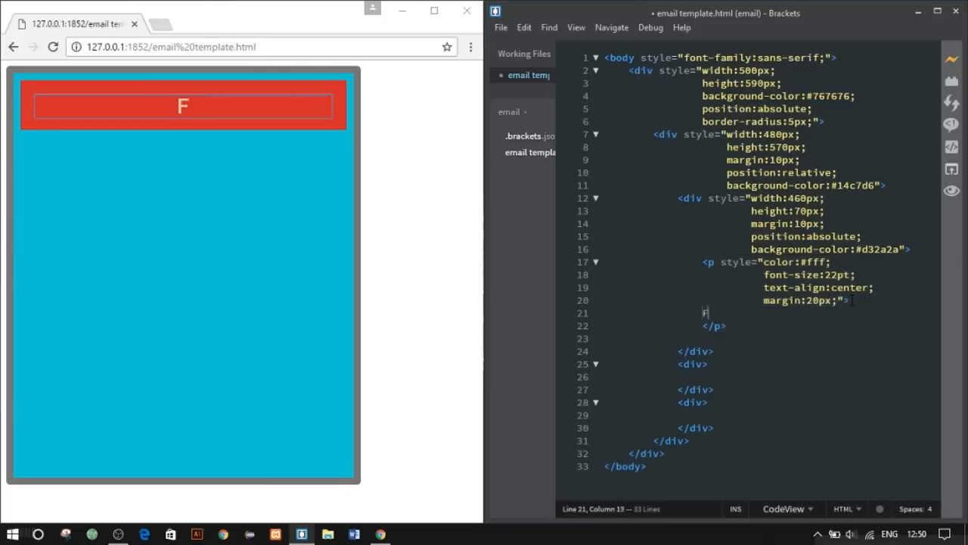
Enter the heading text "Fantastic Festive Sales - 70% off"
{"action": "type", "text": "antastic Festive Sal"}
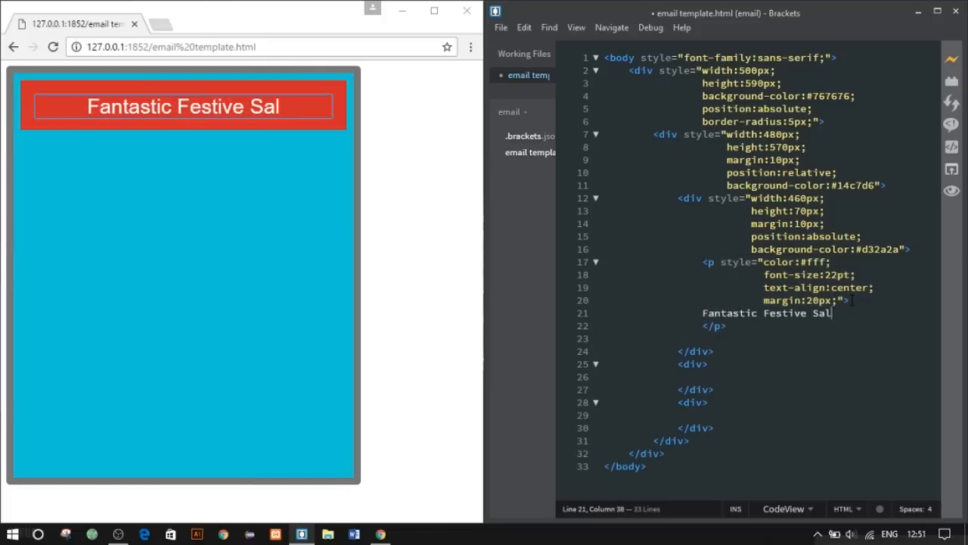
{"action": "type", "text": "es - 7"}
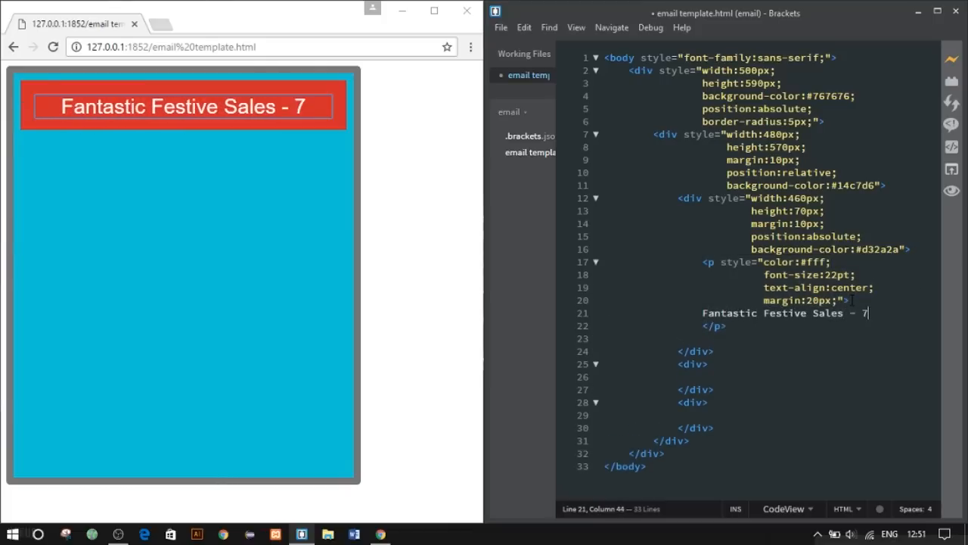
{"action": "type", "text": "0% o"}
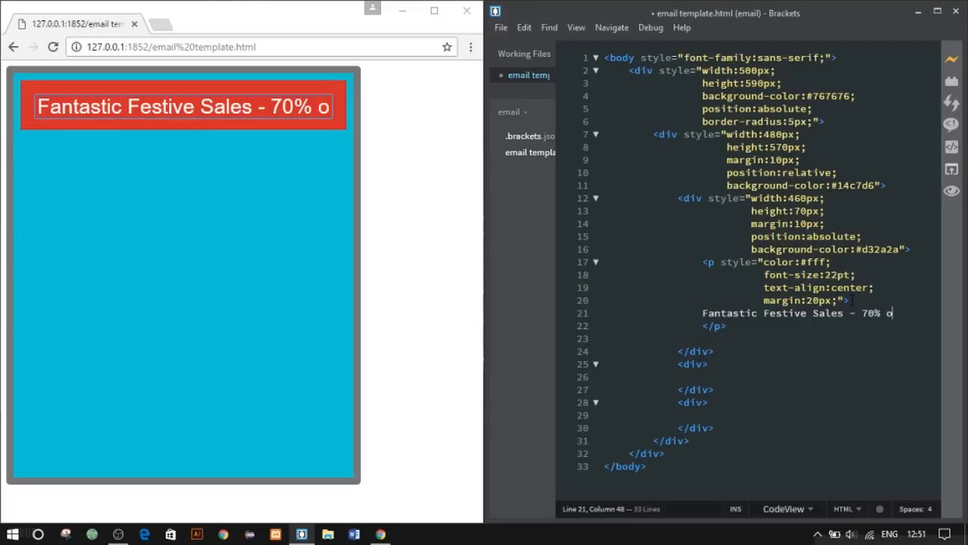
{"action": "type", "text": "ff"}
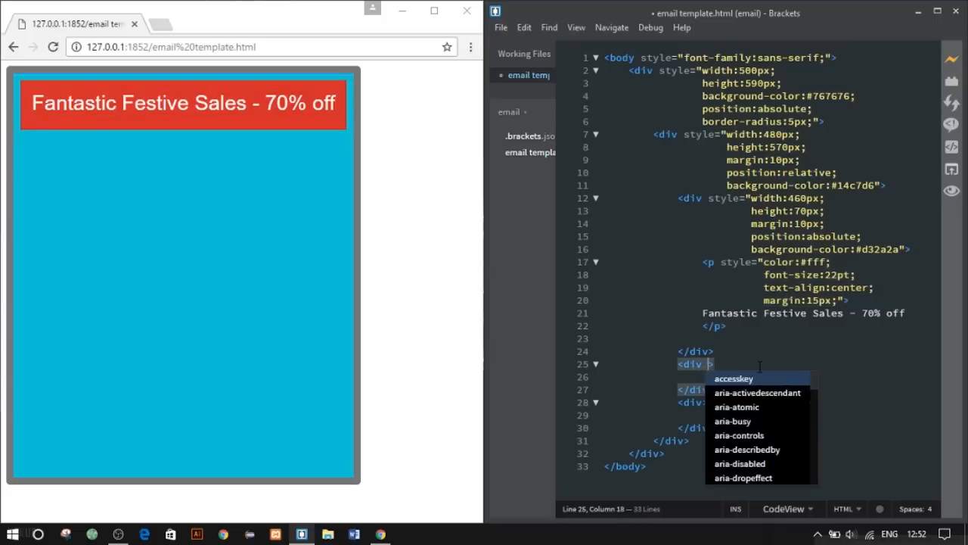
Style the banner div 460px wide, float right, margin 80px 10px 10px 10px, position absolute
{"action": "type", "text": "style=\"width:4\""}
{"action": "left_click", "coordinate": [770, 377]}
{"action": "type", "text": "height:auto\""}
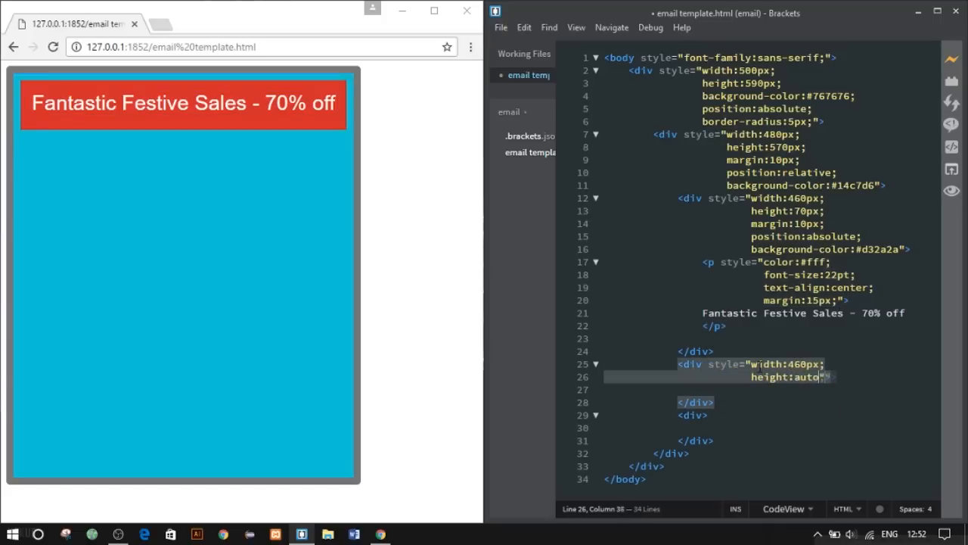
{"action": "type", "text": "float:right;"}
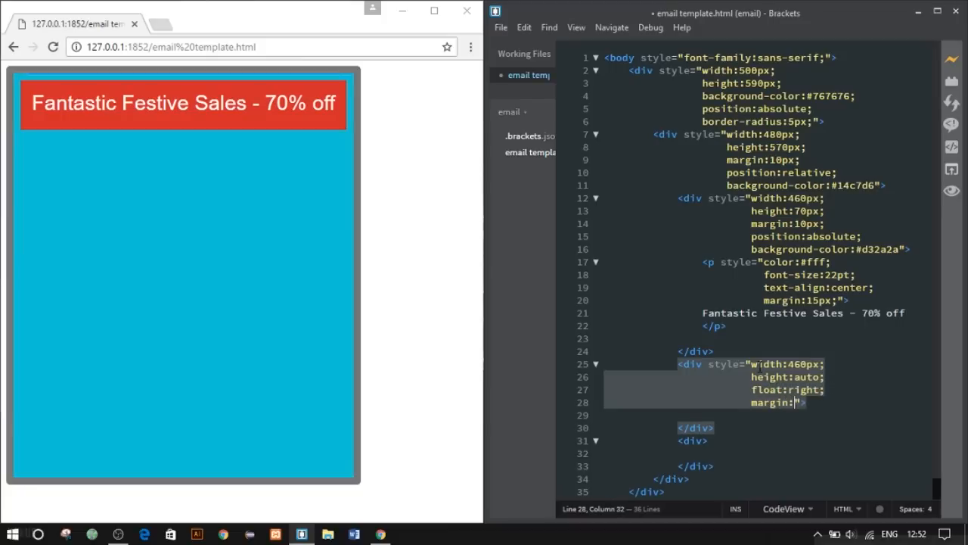
{"action": "type", "text": "80px"}
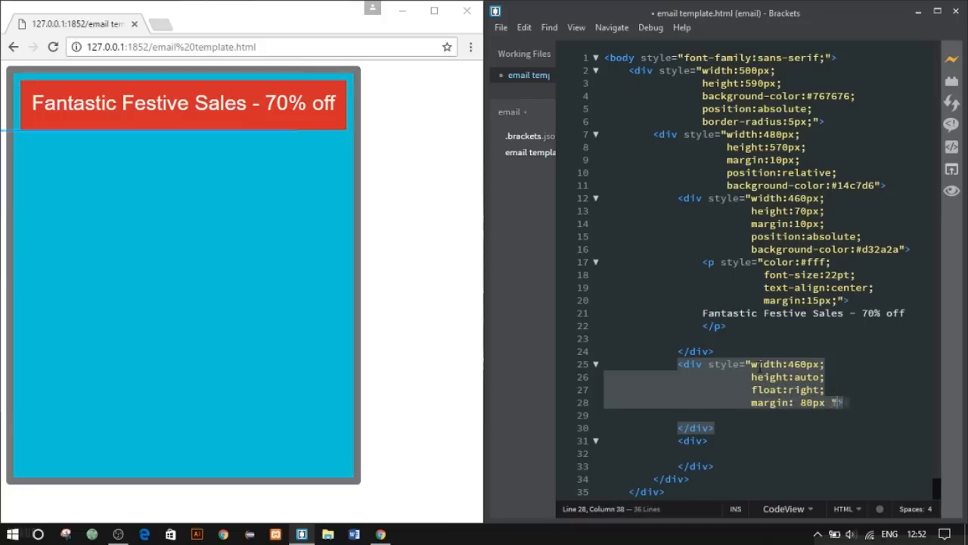
{"action": "type", "text": "10px 10px 10px"}
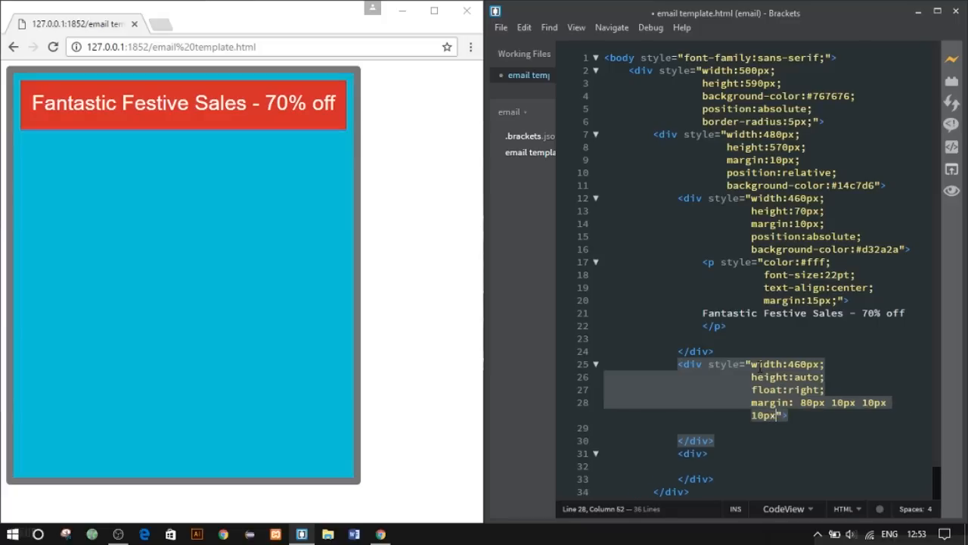
{"action": "type", "text": "position:absolute;\">"}
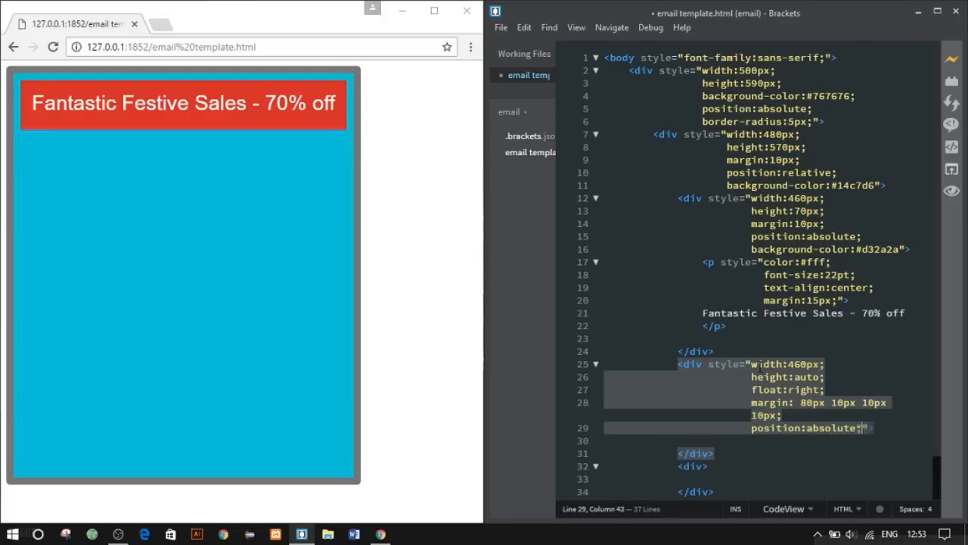
Insert two 460×200 img tags with alt festive-banner1 and festive-banner2
{"action": "type", "text": "<img src=\"\" alt=\"festive-banner1\" width=\"460\" height=\"200\"/>"}
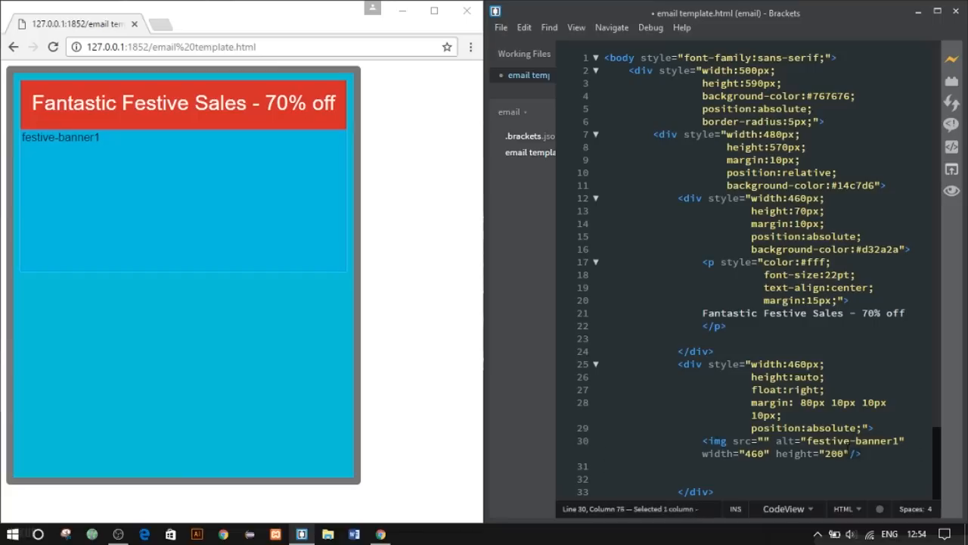
{"action": "type", "text": "<img src=\"\" alt=\"festive-banner2\" width=\"460\" height=\"200\"/>"}
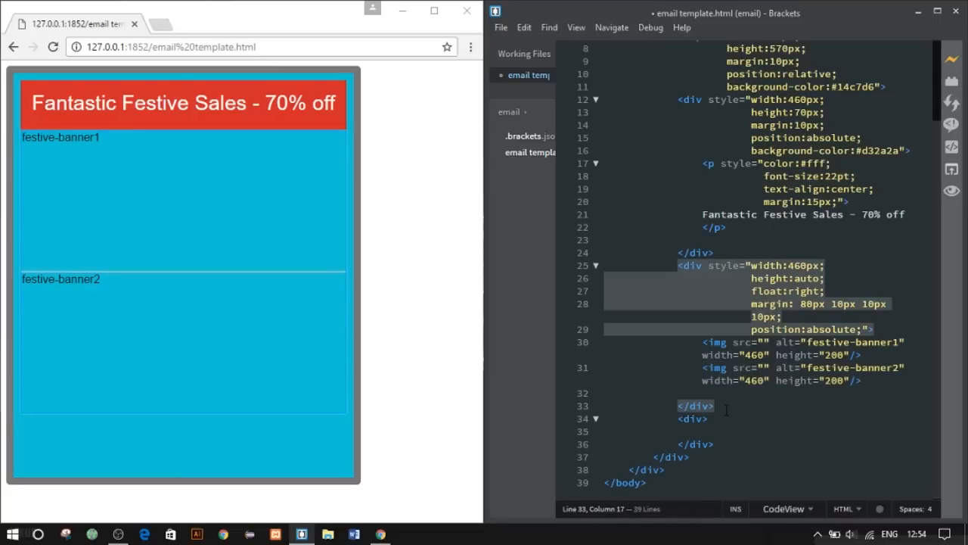
{"action": "type", "text": "style=\""}
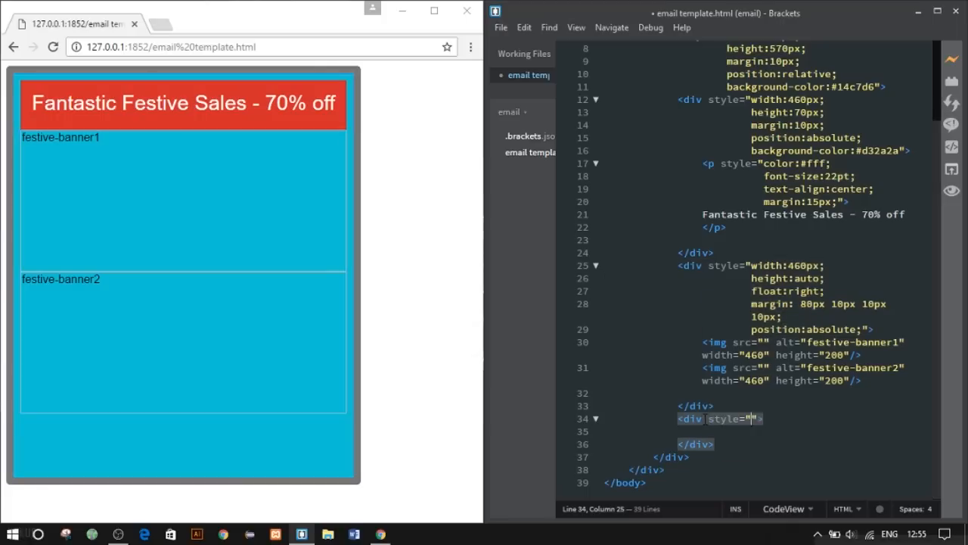
Give the footer div inline styles width 460px, height 70px and float right, dropping the unfinished bottom property
{"action": "type", "text": "width:460px;"}
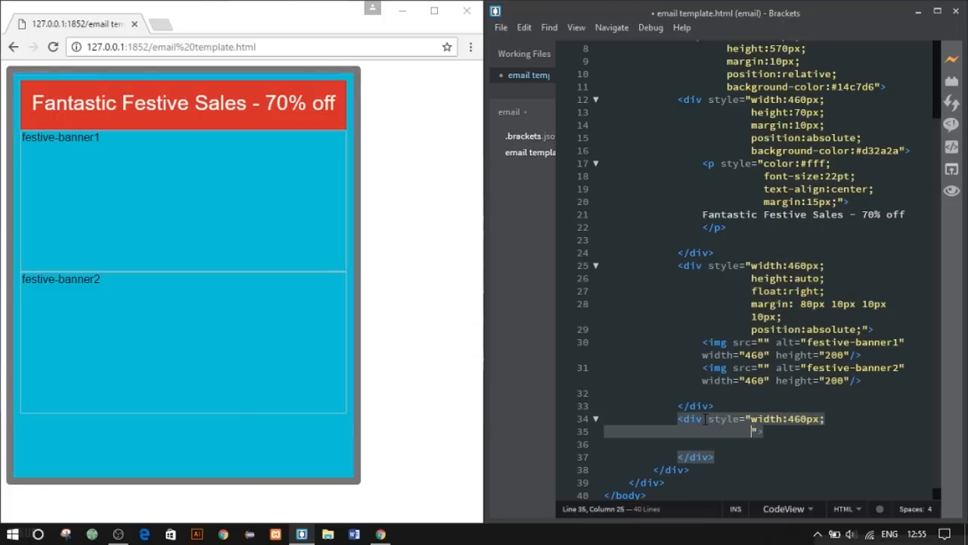
{"action": "type", "text": "height:70px;"}
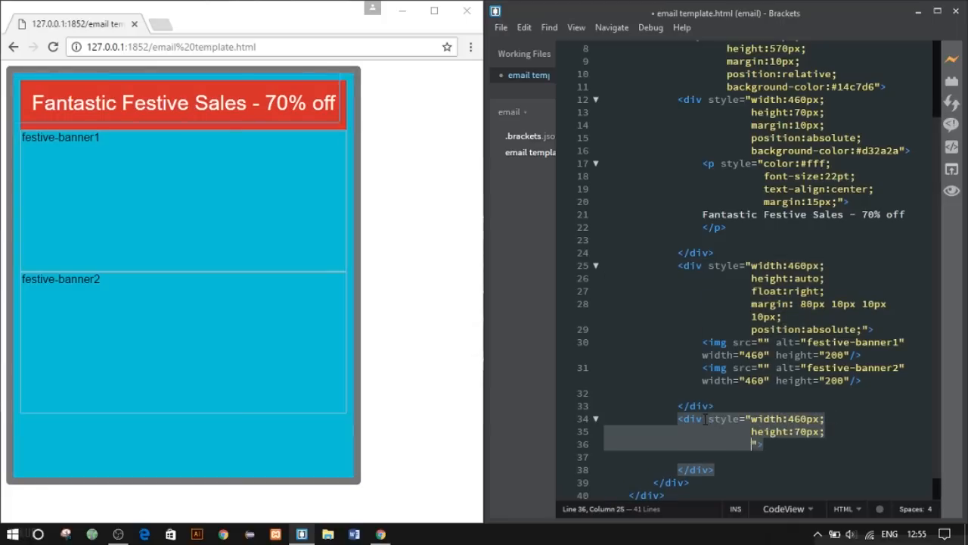
{"action": "type", "text": "float:right;"}
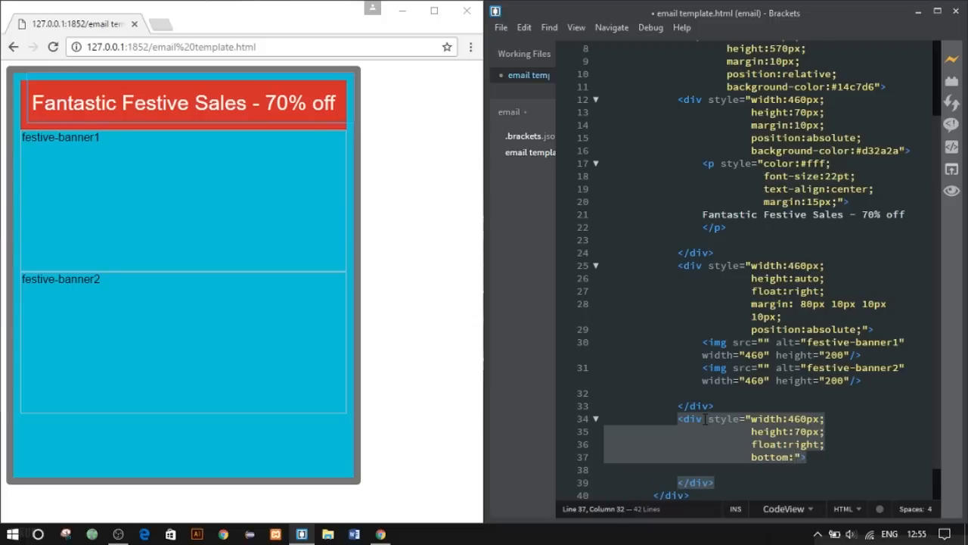
{"action": "key", "text": "Backspace"}
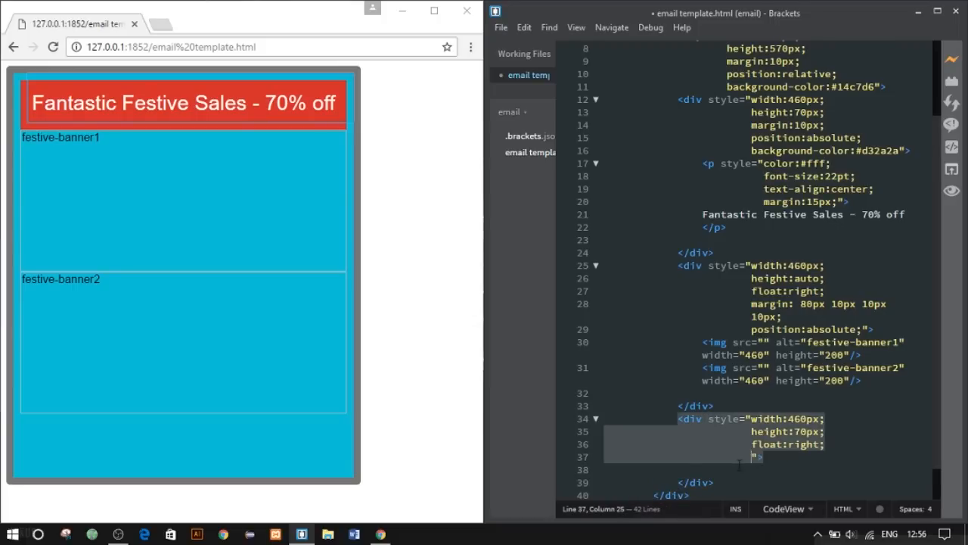
Add a paragraph reading © Wired Protocol and style the footer with padding-top and background #727272
{"action": "type", "text": "<p></p>"}
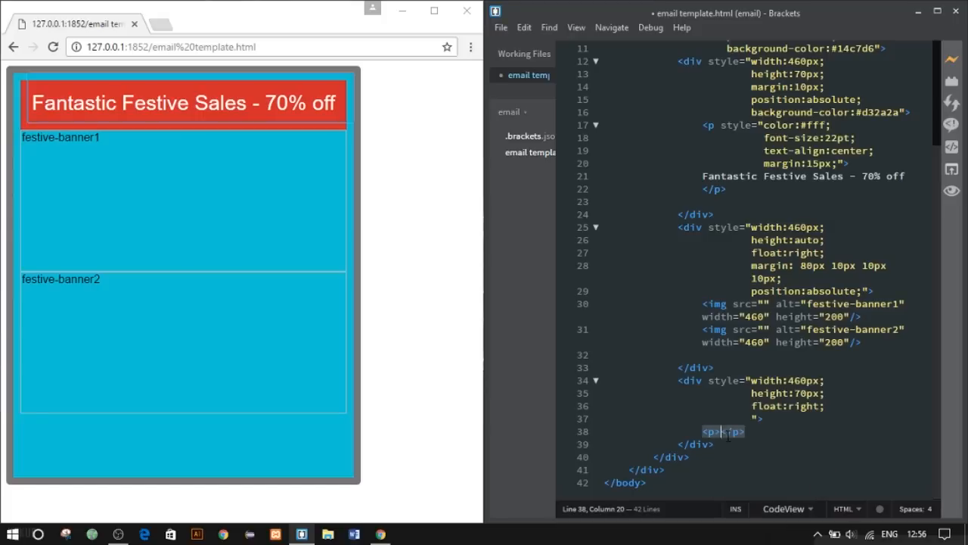
{"action": "type", "text": "&copy;"}
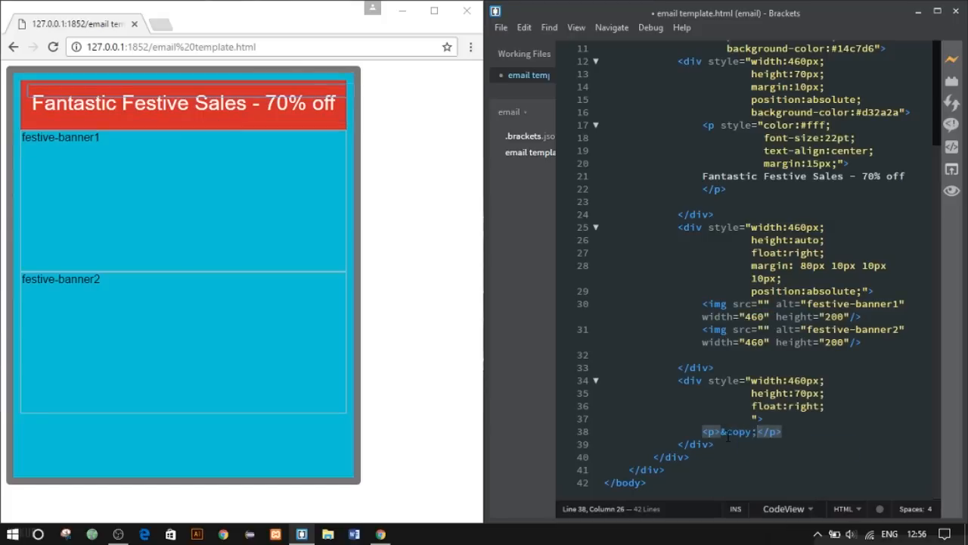
{"action": "type", "text": "Wired Protocol |"}
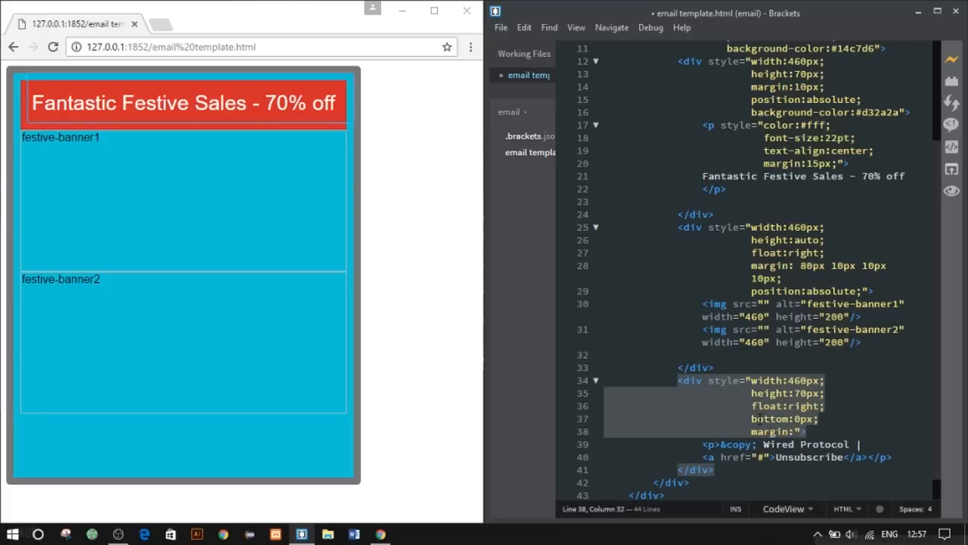
{"action": "type", "text": "padding-top:10px;"}
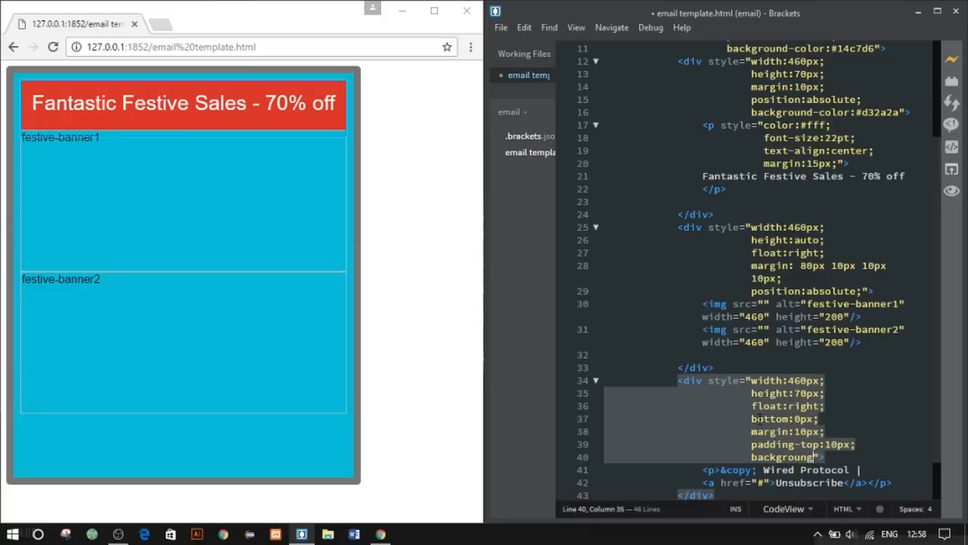
{"action": "type", "text": "#"}
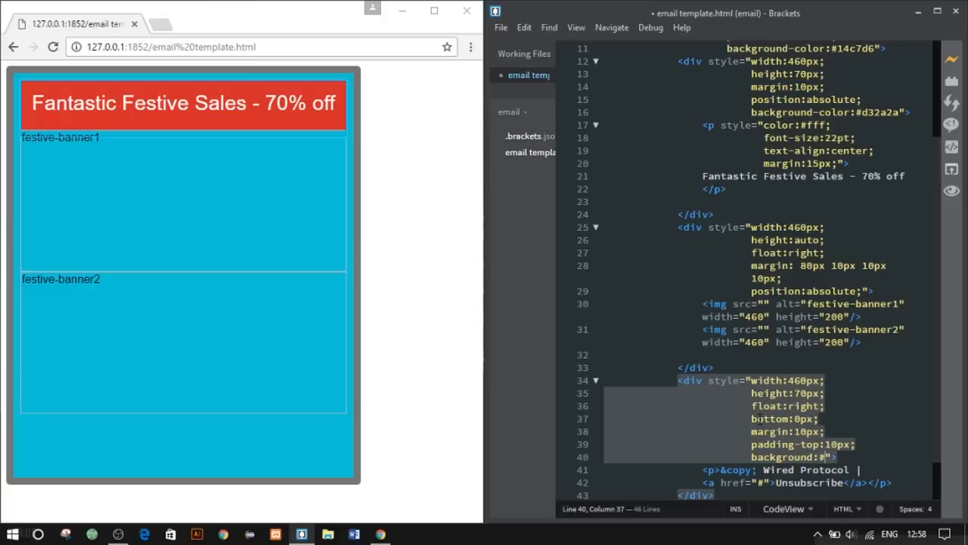
{"action": "type", "text": "727272"}
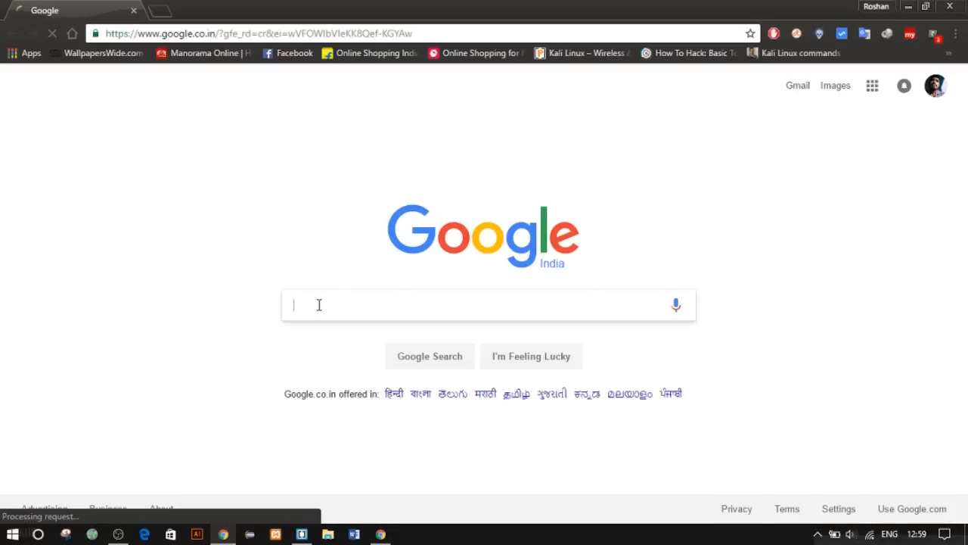
Search Google Images for 'christmas offers' and pick the reindeer Exclusive Special Offers banner
{"action": "type", "text": "christmas offers"}
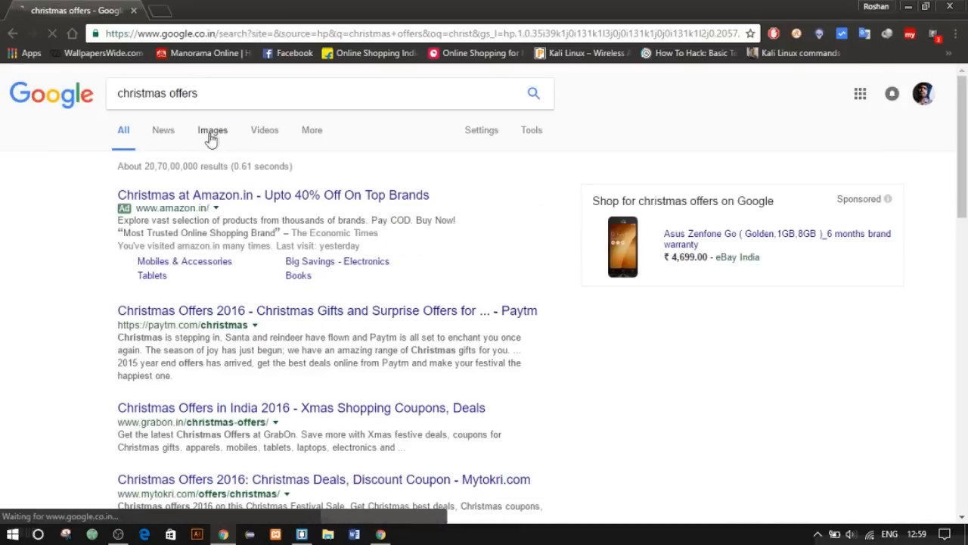
{"action": "left_click", "coordinate": [212, 130]}
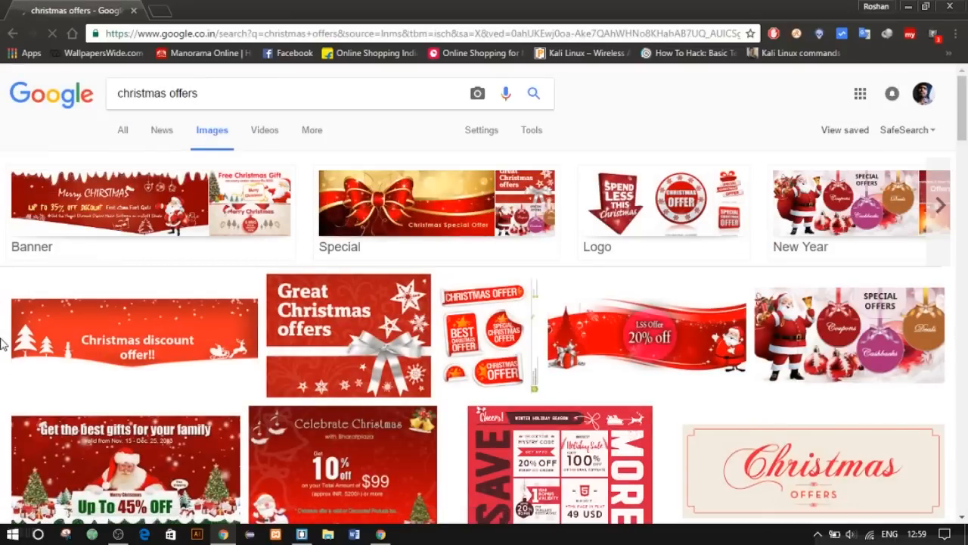
{"action": "scroll", "scroll_direction": "down", "scroll_amount": 3}
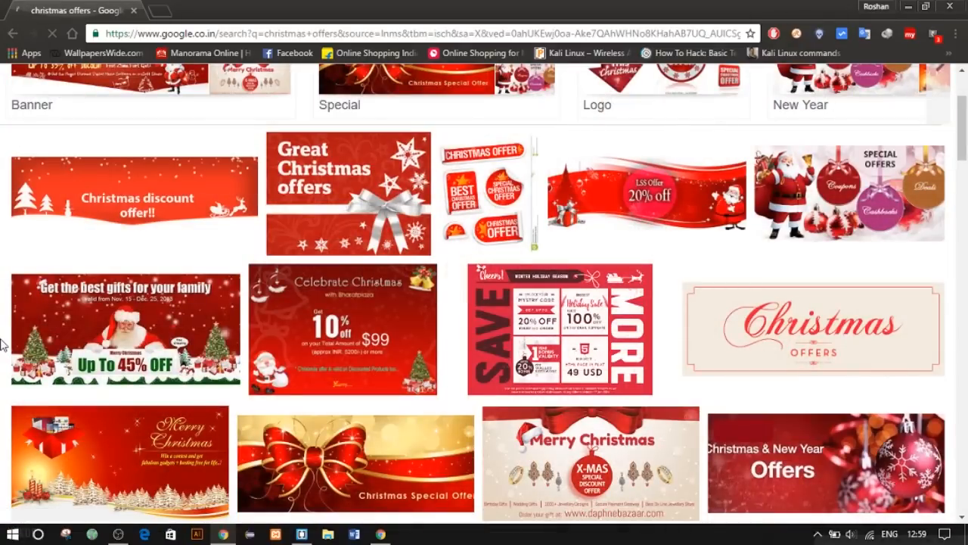
{"action": "mouse_move", "coordinate": [407, 357]}
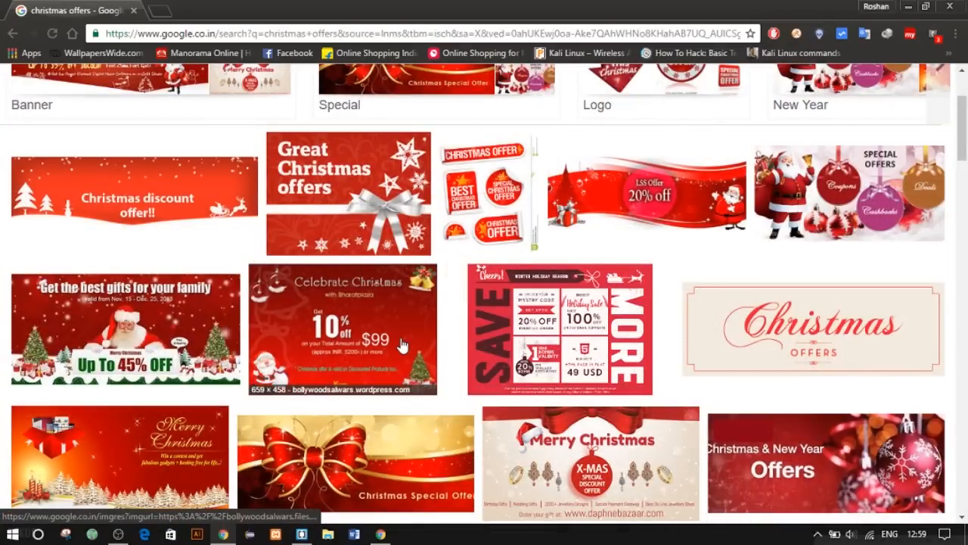
{"action": "scroll", "scroll_direction": "down", "scroll_amount": 3}
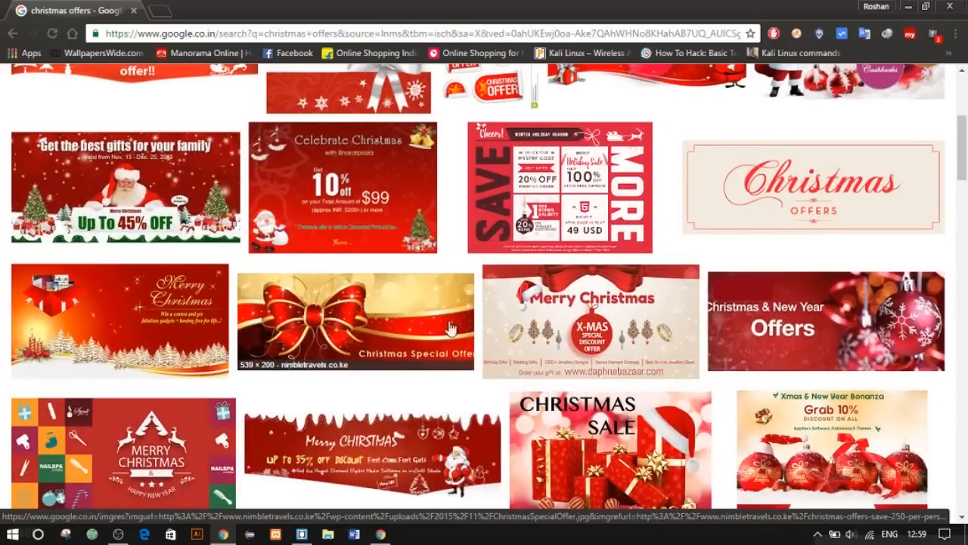
{"action": "mouse_move", "coordinate": [619, 214]}
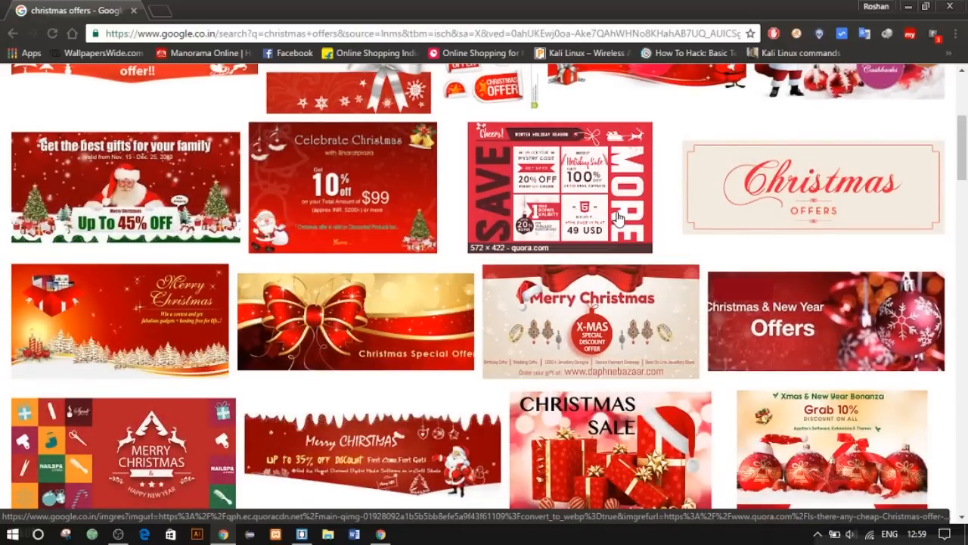
{"action": "scroll", "scroll_direction": "down", "scroll_amount": 3}
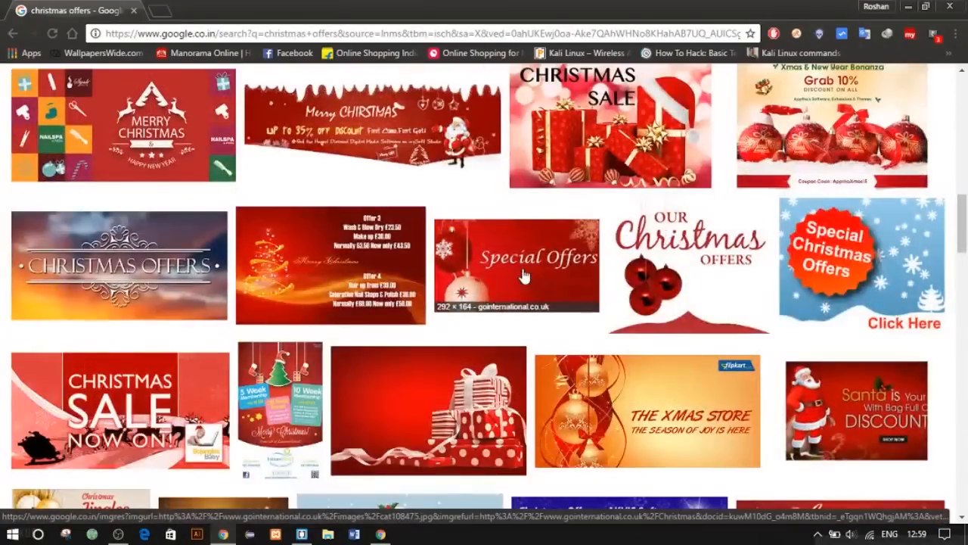
{"action": "scroll", "scroll_direction": "down", "scroll_amount": 3}
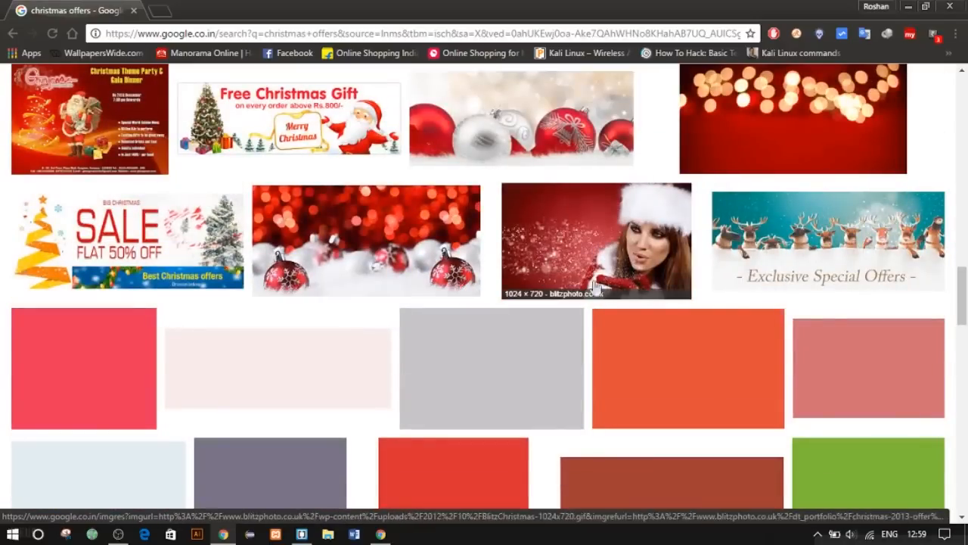
{"action": "left_click", "coordinate": [828, 240]}
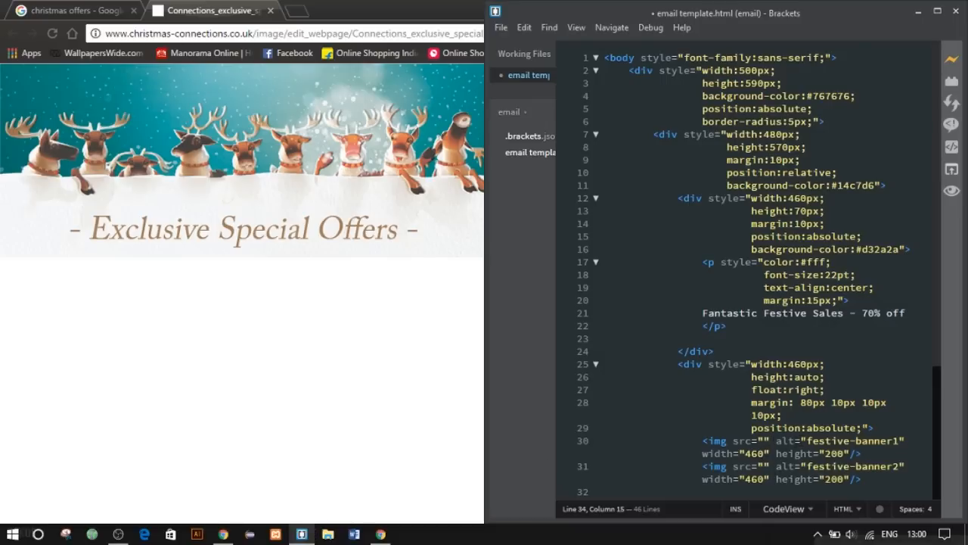
Point festive-banner1's src to the Christmas Connections reindeer image URL and return to the search results
{"action": "scroll", "scroll_direction": "down", "scroll_amount": 3}
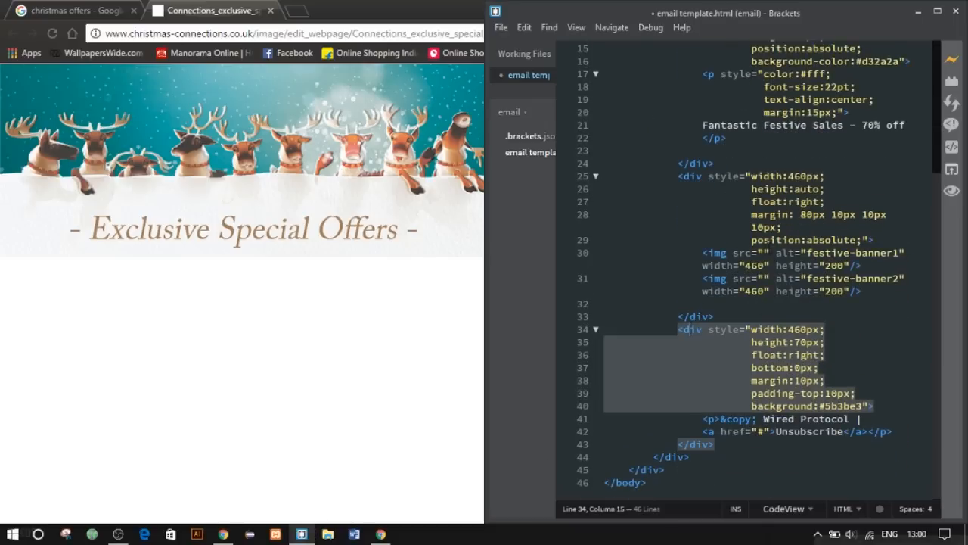
{"action": "type", "text": "http://www.christmas-connections.co.uk/image/edit_webpage/Connections_exclusive_special_offers.jpg"}
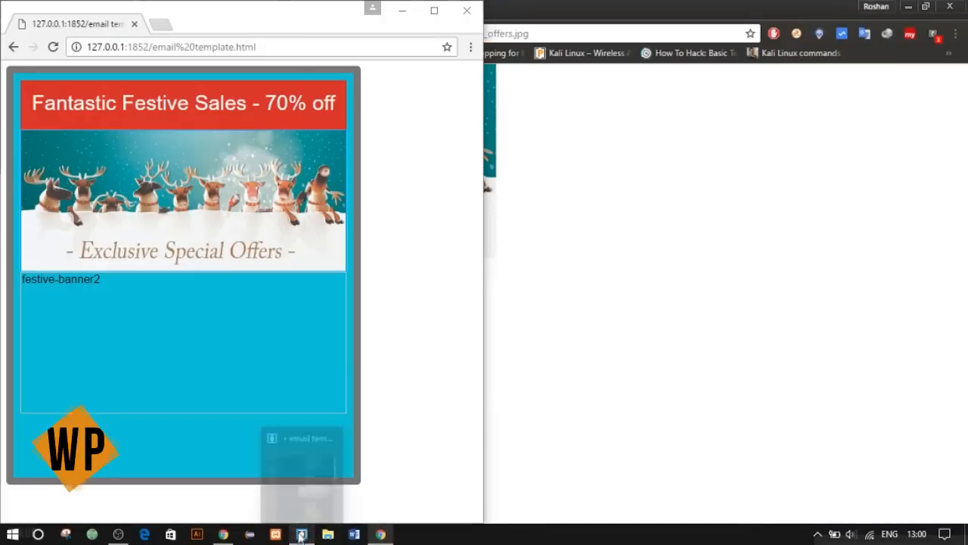
{"action": "left_click", "coordinate": [300, 532]}
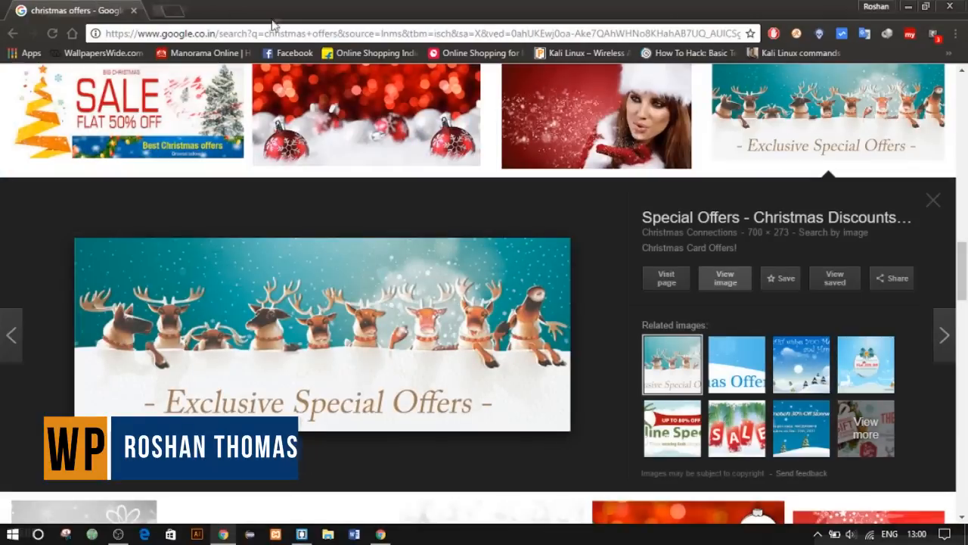
{"action": "left_click", "coordinate": [932, 200]}
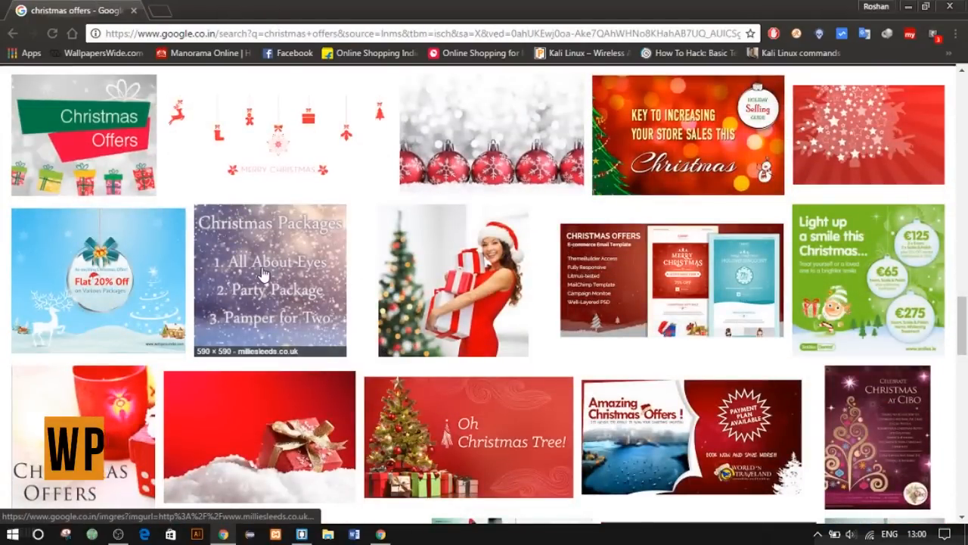
Browse further down the results and choose the Santa offers image for the second banner
{"action": "scroll", "scroll_direction": "down", "scroll_amount": 3}
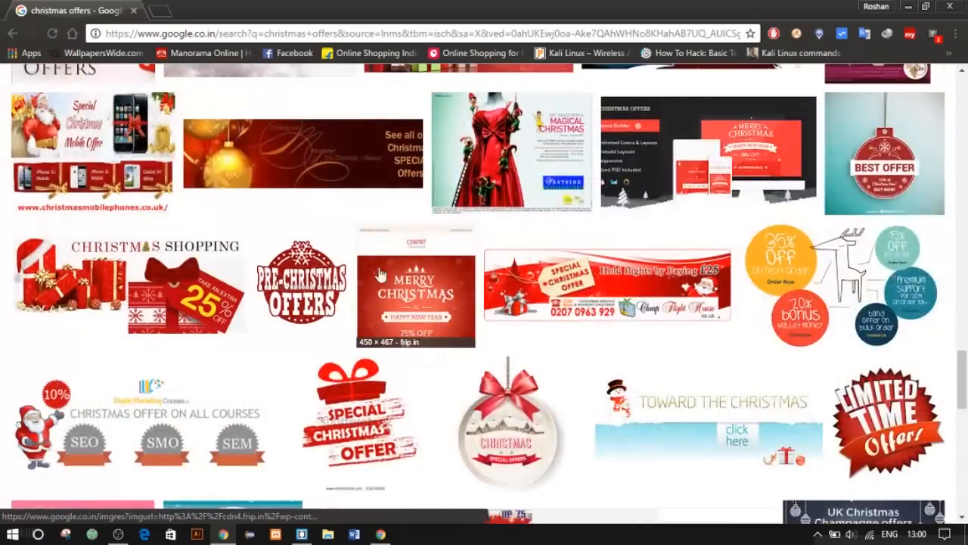
{"action": "scroll", "scroll_direction": "down", "scroll_amount": 3}
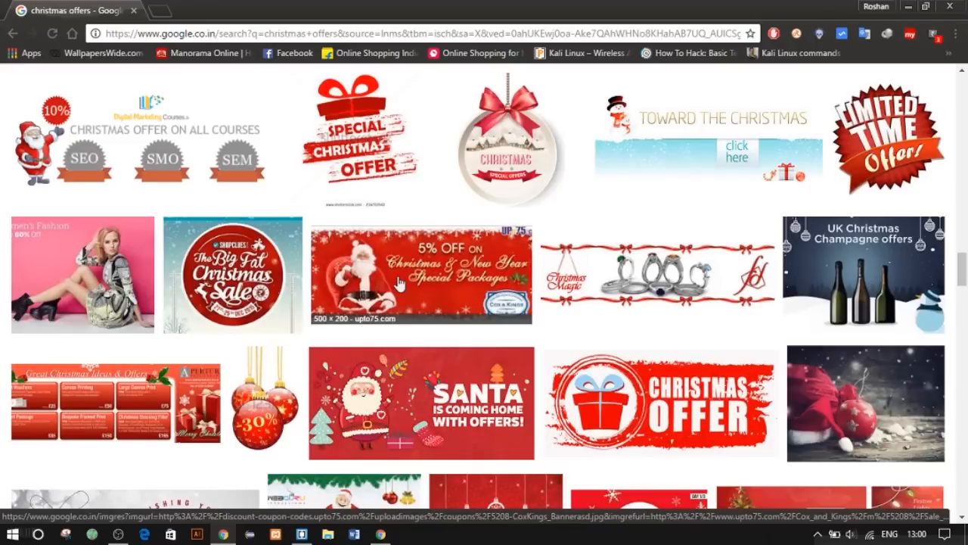
{"action": "mouse_move", "coordinate": [233, 277]}
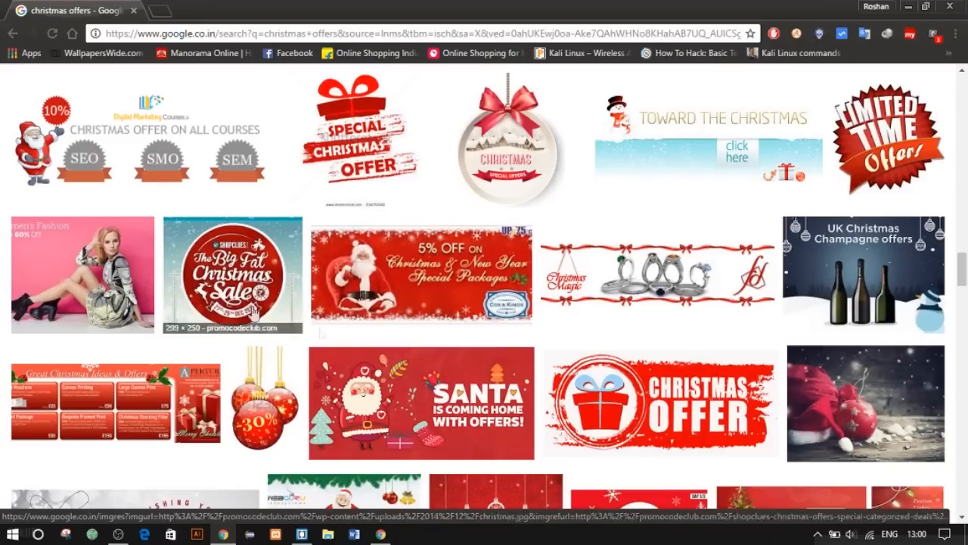
{"action": "left_click", "coordinate": [433, 402]}
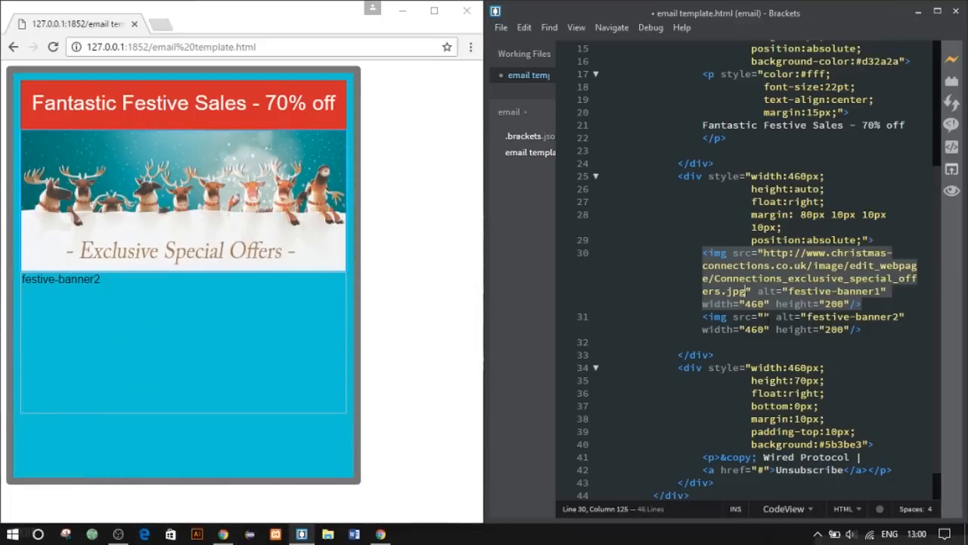
Set festive-banner2's src to the flipkart-christmas-offers.jpg URL and give the footer div position:absolute
{"action": "type", "text": "http://myindiacoupons.com/wp-content/uploads/2015/12/flipkart-christmas-offers.jpg"}
{"action": "left_click", "coordinate": [812, 445]}
{"action": "type", "text": "-color"}
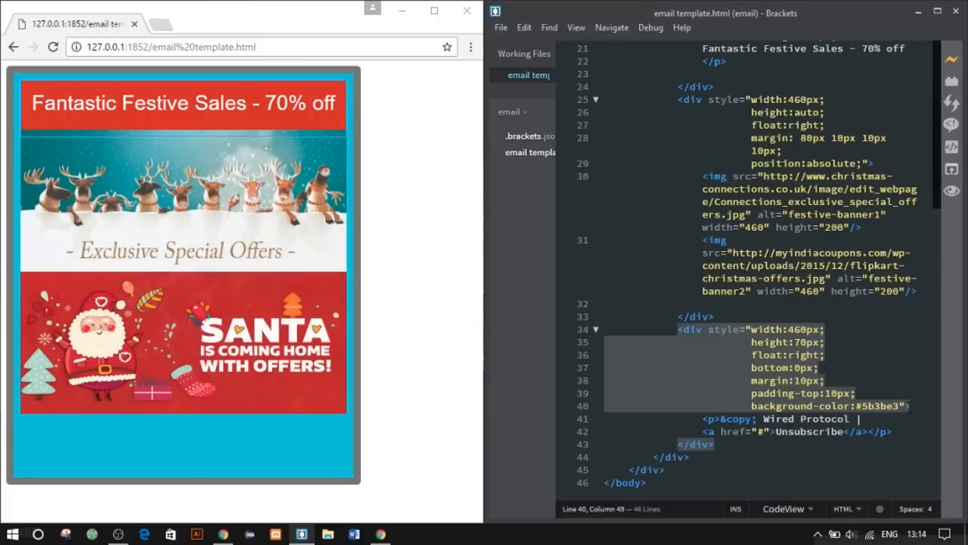
{"action": "type", "text": "position\">"}
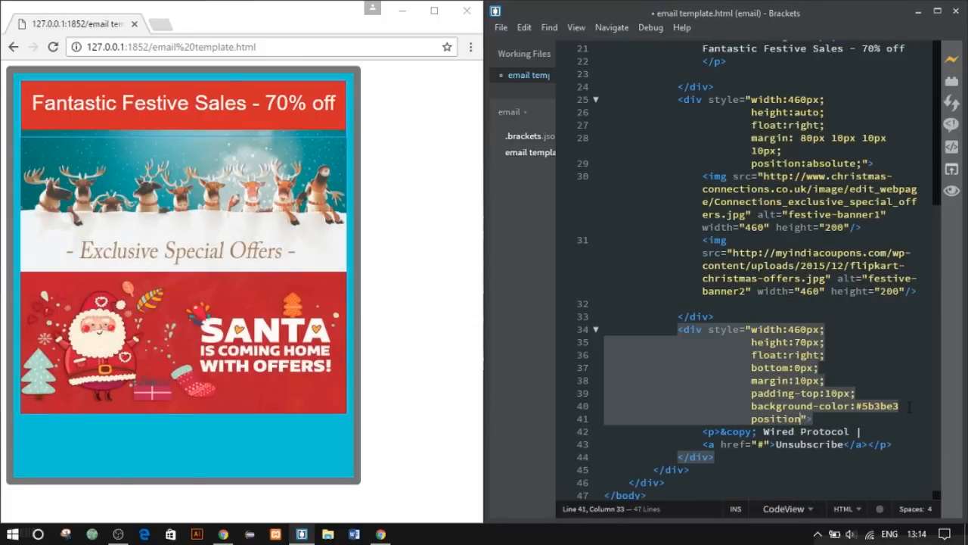
{"action": "type", "text": "absolute;"}
{"action": "left_click", "coordinate": [780, 431]}
{"action": "type", "text": " style=\""}
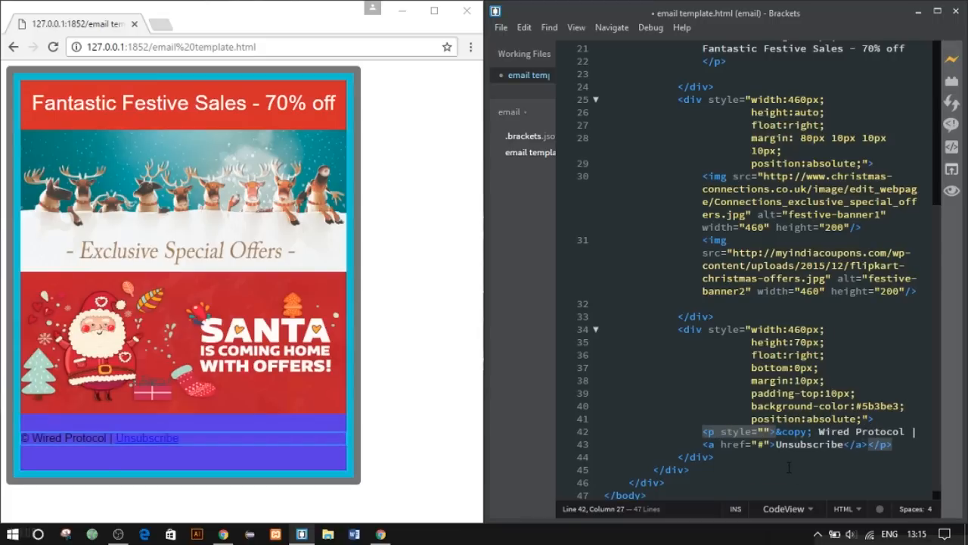
Style the Unsubscribe link with text-decoration:none and the footer paragraph with text-align:center in white
{"action": "type", "text": "text"}
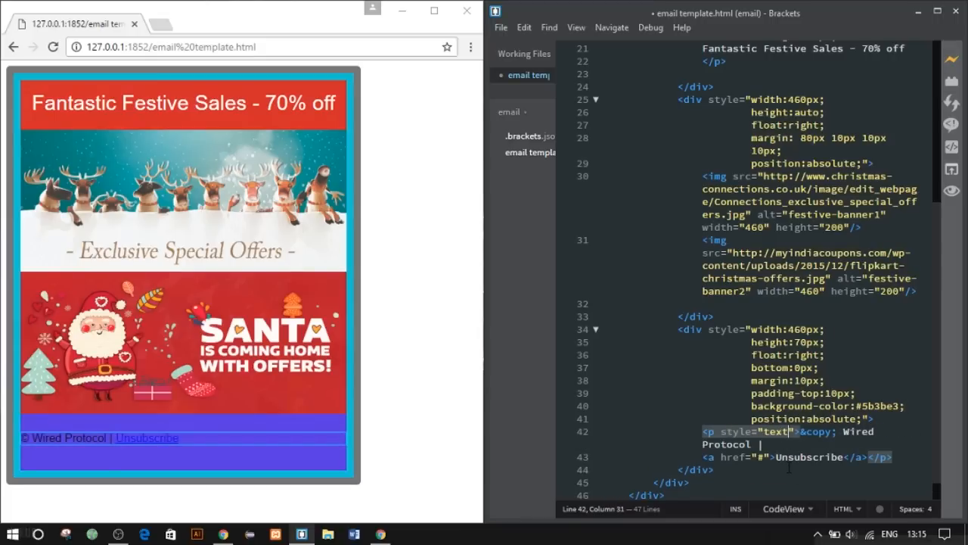
{"action": "type", "text": "-deco"}
{"action": "left_click", "coordinate": [798, 457]}
{"action": "type", "text": "\" style="}
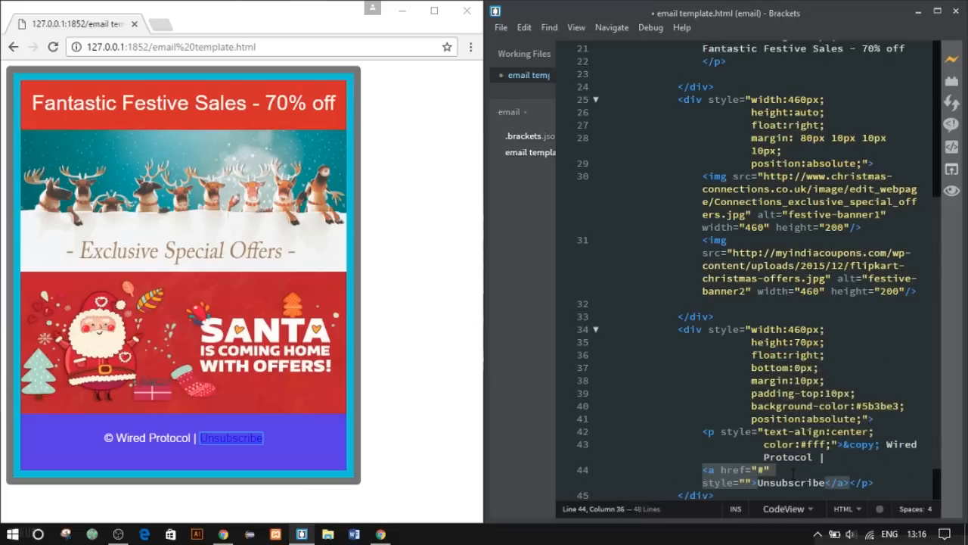
{"action": "type", "text": "text-decoration:none;"}
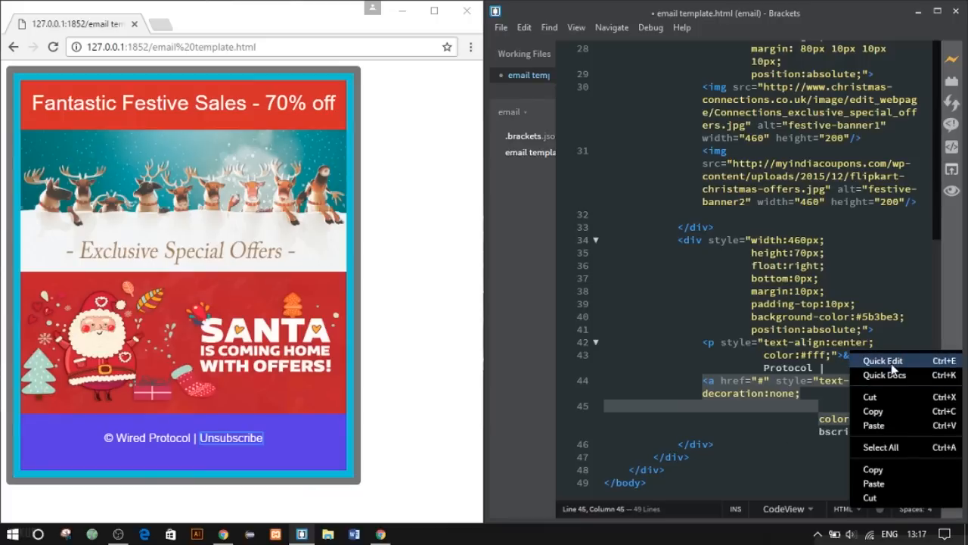
Wrap each banner image in an <a href="#"> link and save the template
{"action": "left_click", "coordinate": [885, 360]}
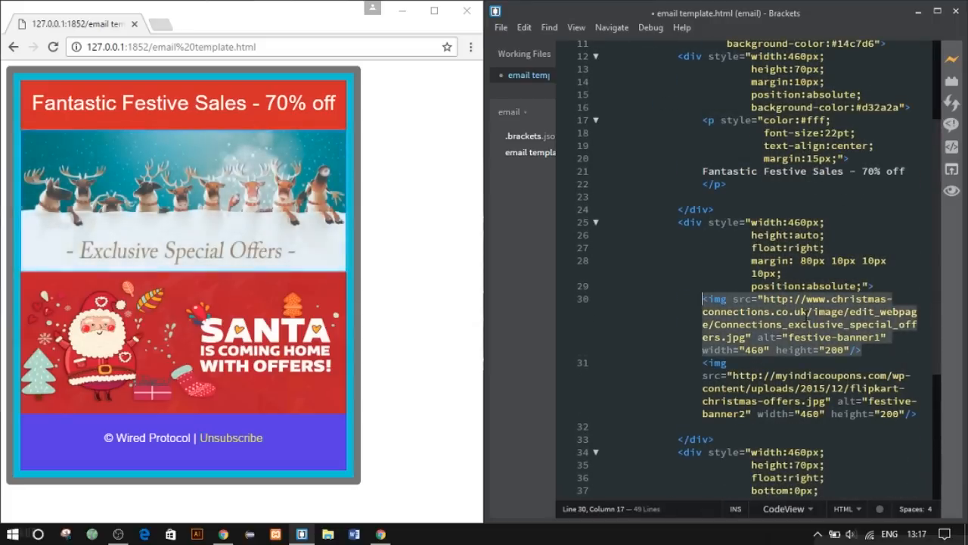
{"action": "type", "text": "<a></a>"}
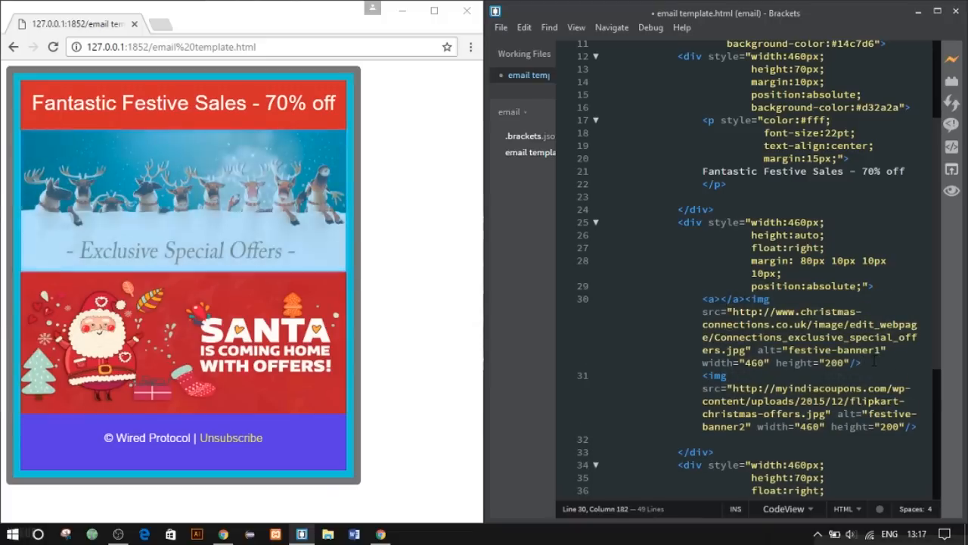
{"action": "type", "text": "</a>"}
{"action": "left_click", "coordinate": [810, 375]}
{"action": "type", "text": "<a  "}
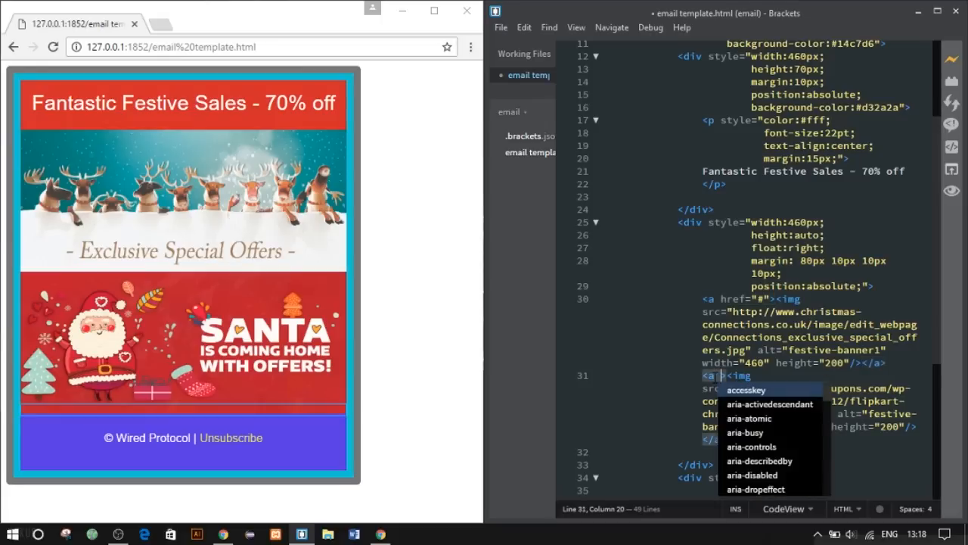
{"action": "type", "text": "href=\"\""}
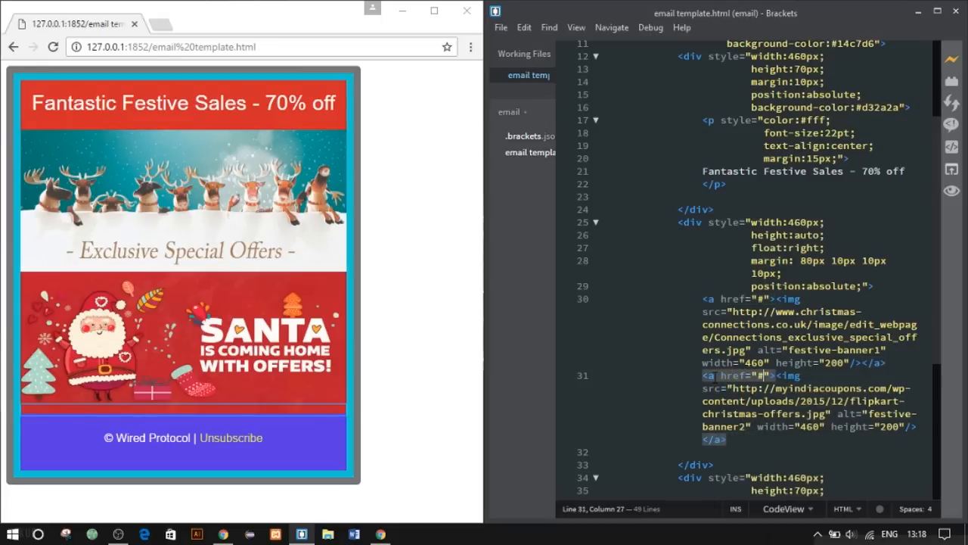
{"action": "scroll", "scroll_direction": "down", "scroll_amount": 3}
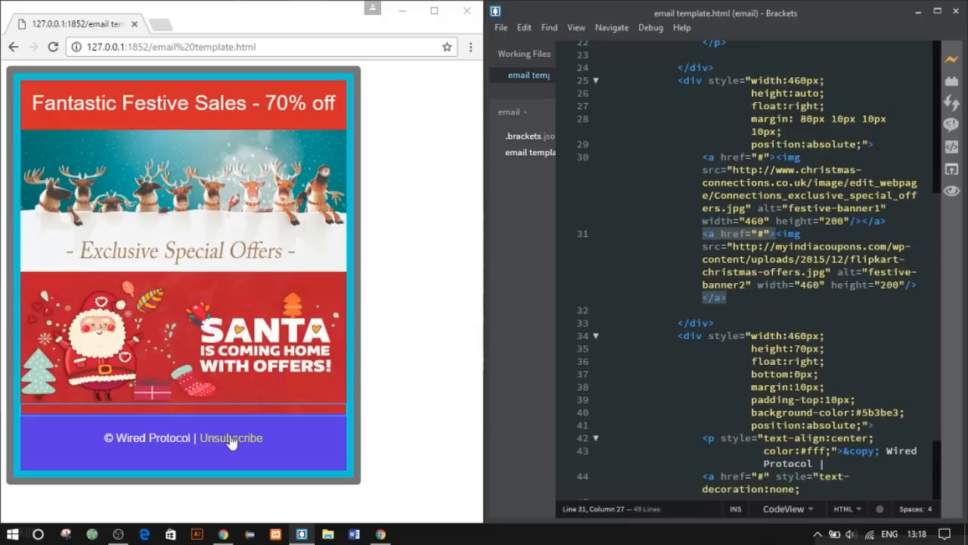
{"action": "mouse_move", "coordinate": [257, 200]}
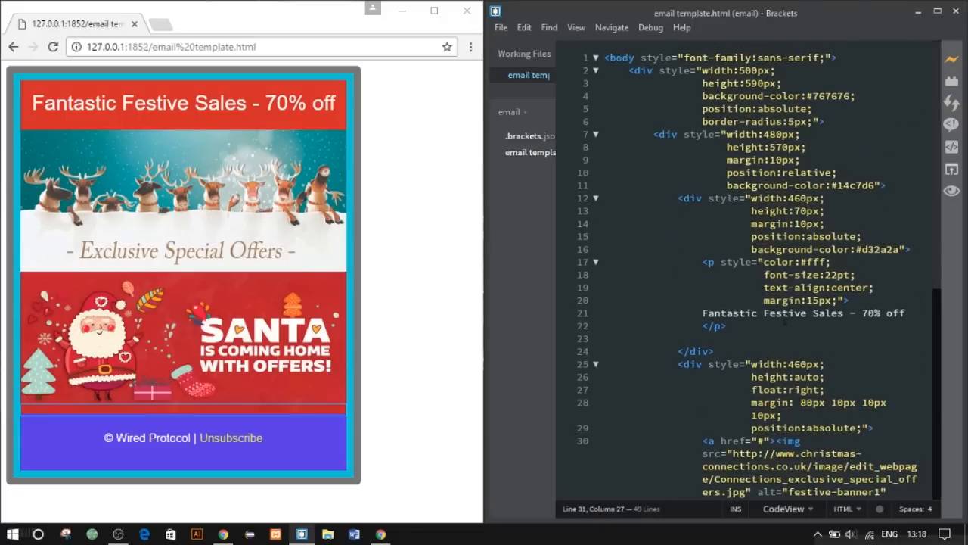
{"action": "scroll", "scroll_direction": "down", "scroll_amount": 3}
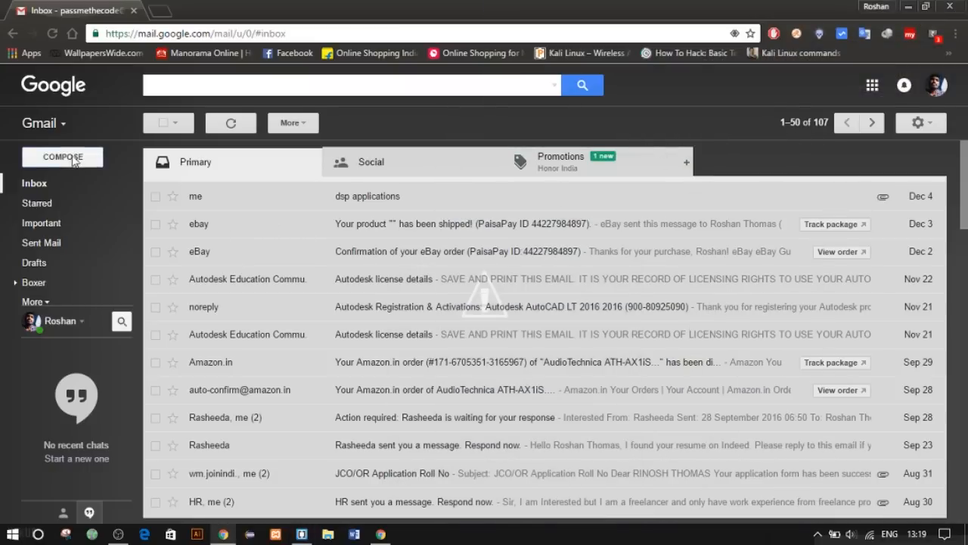
Compose a new Gmail message and clear the stray test text from its body
{"action": "left_click", "coordinate": [62, 156]}
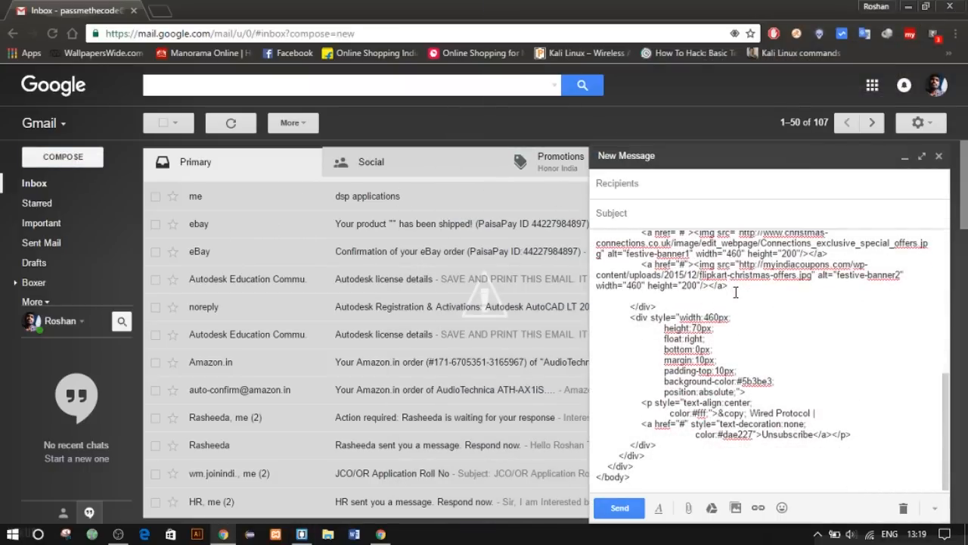
{"action": "type", "text": "dddddddddddddd"}
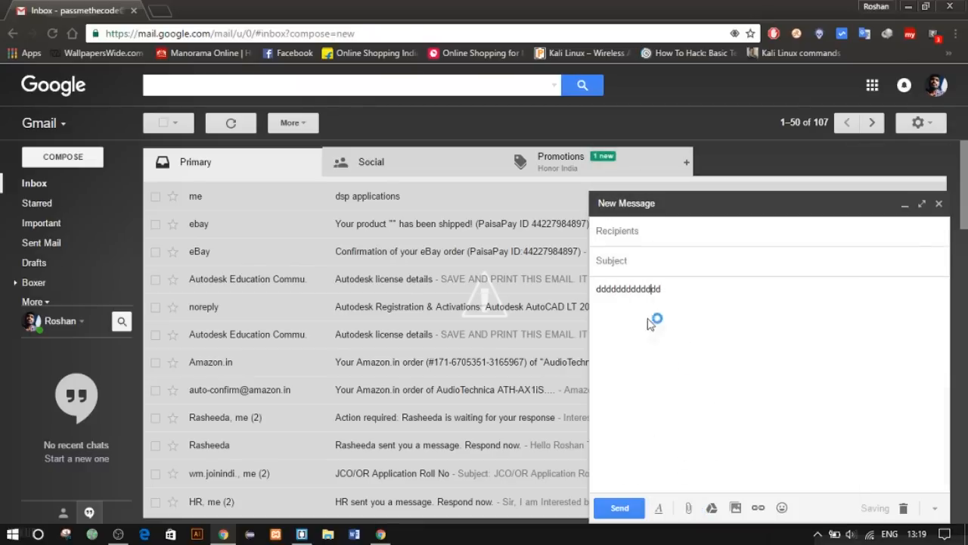
{"action": "key", "text": "F12"}
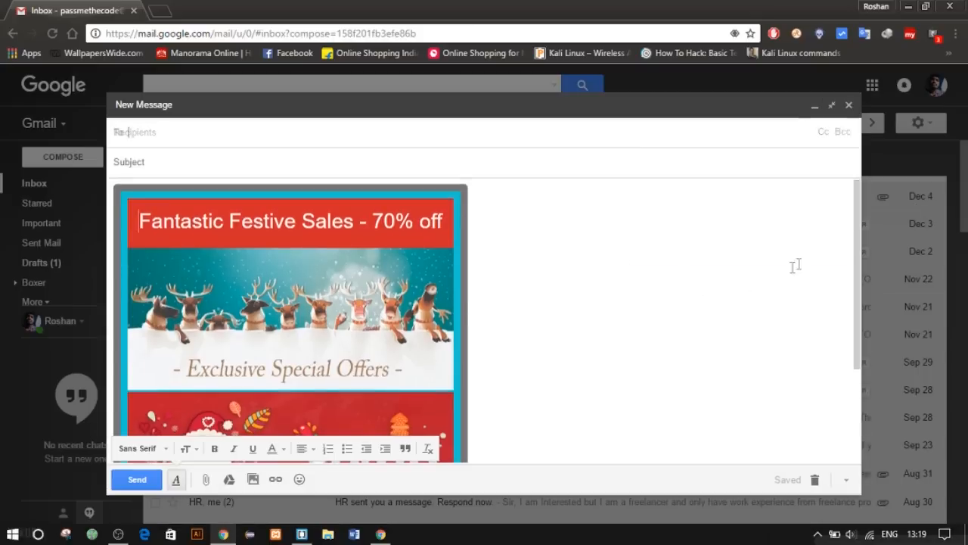
Scroll through the pasted festive template in the draft, then return to the Brackets source
{"action": "scroll", "scroll_direction": "down", "scroll_amount": 3}
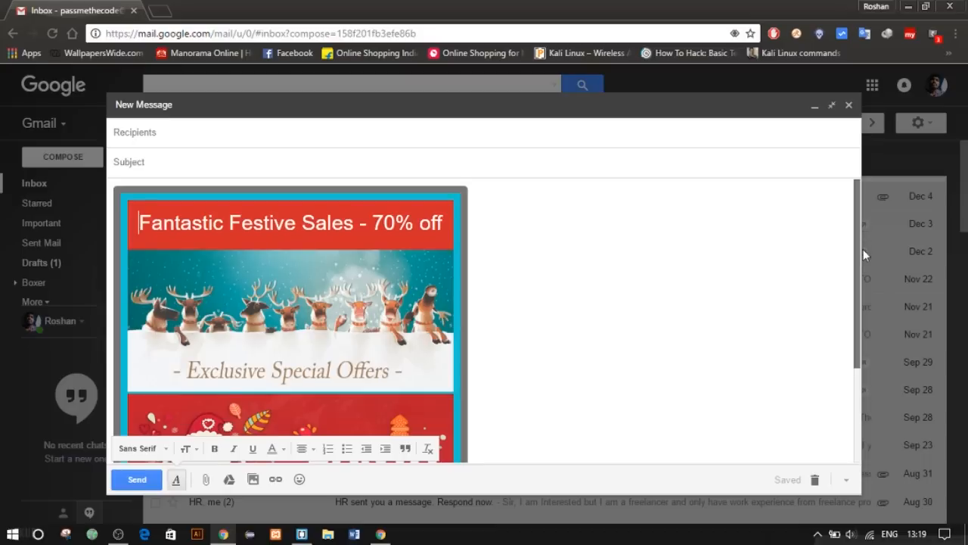
{"action": "scroll", "scroll_direction": "down", "scroll_amount": 3}
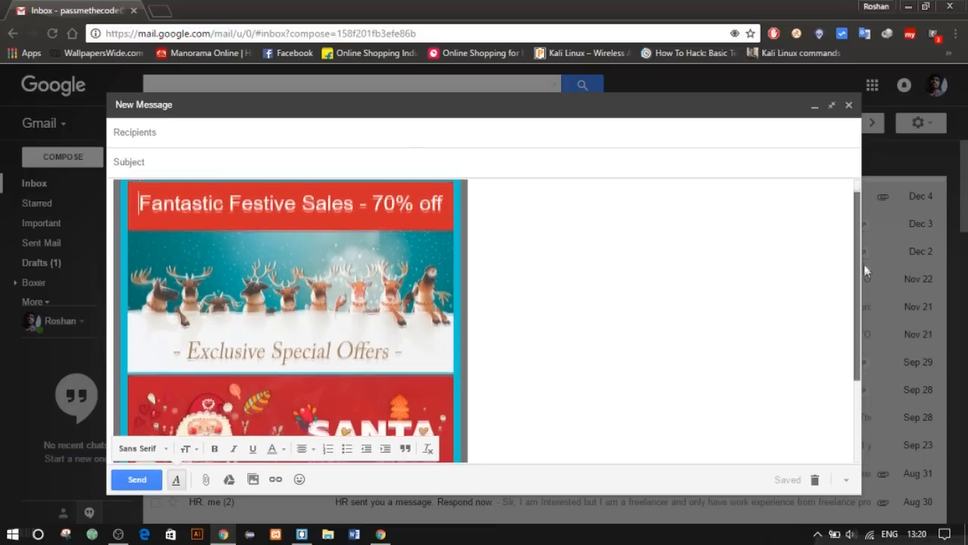
{"action": "scroll", "scroll_direction": "down", "scroll_amount": 3}
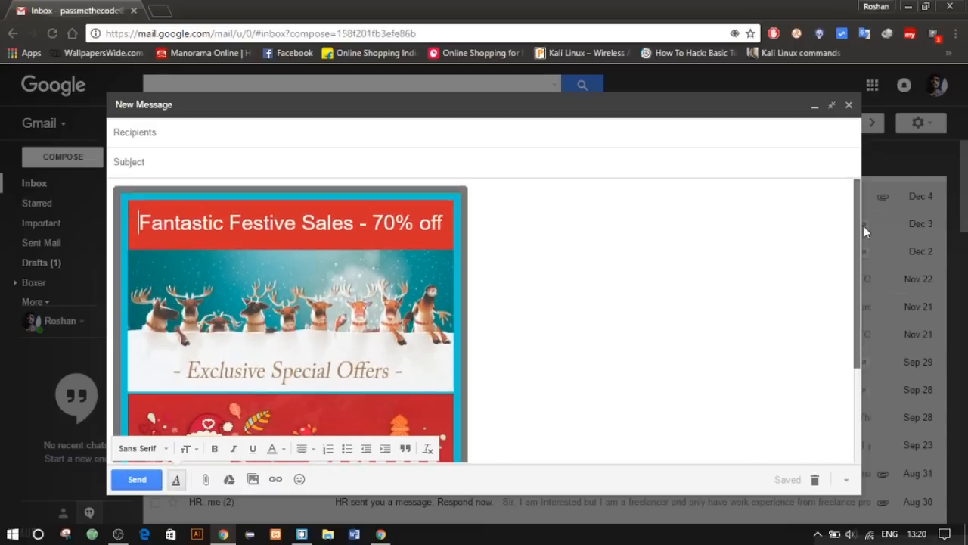
{"action": "scroll", "scroll_direction": "down", "scroll_amount": 3}
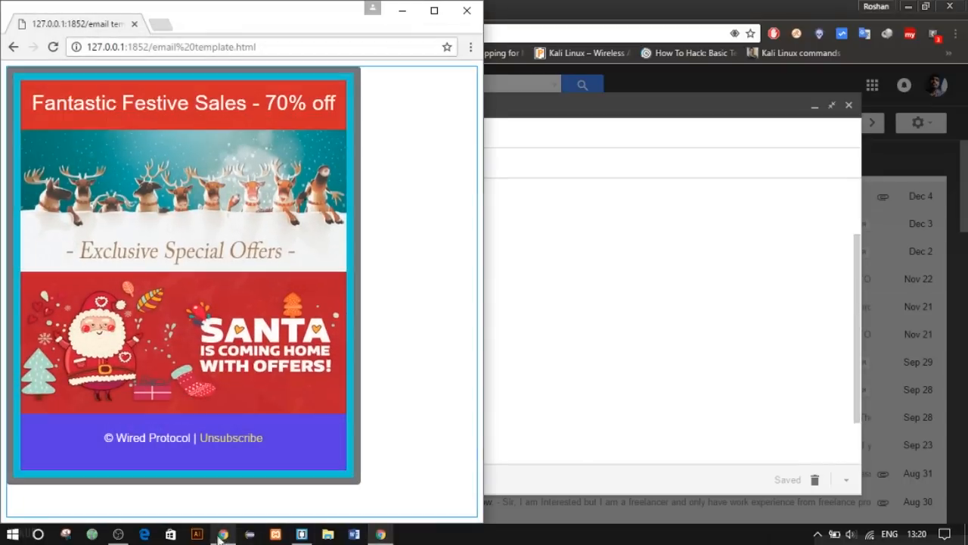
{"action": "left_click", "coordinate": [221, 532]}
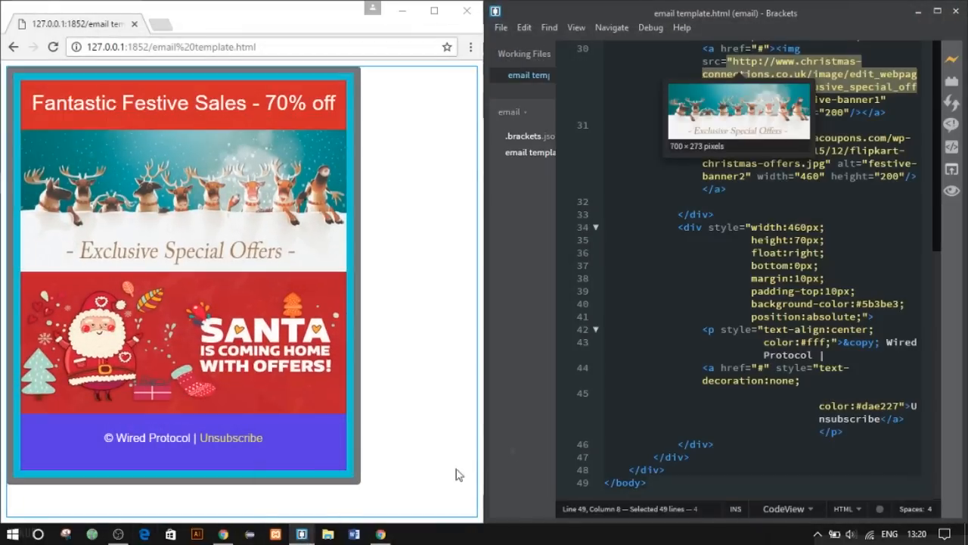